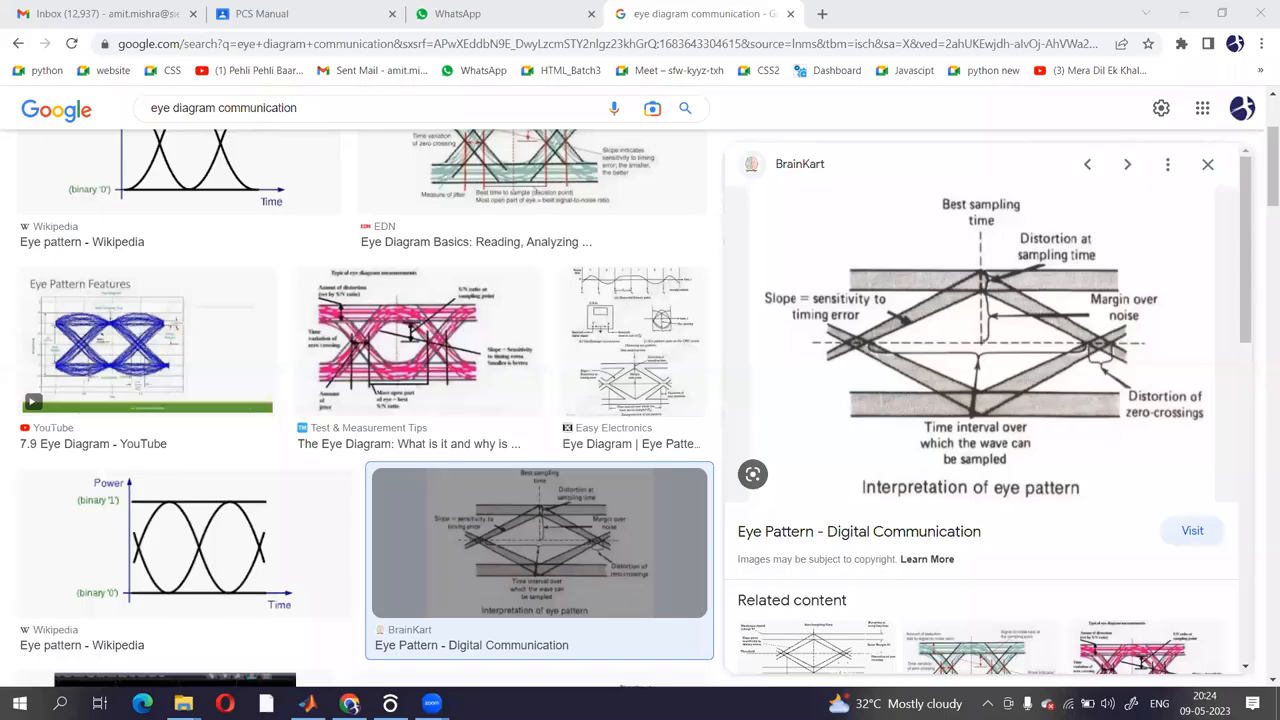
pyautogui.moveTo(976, 655)
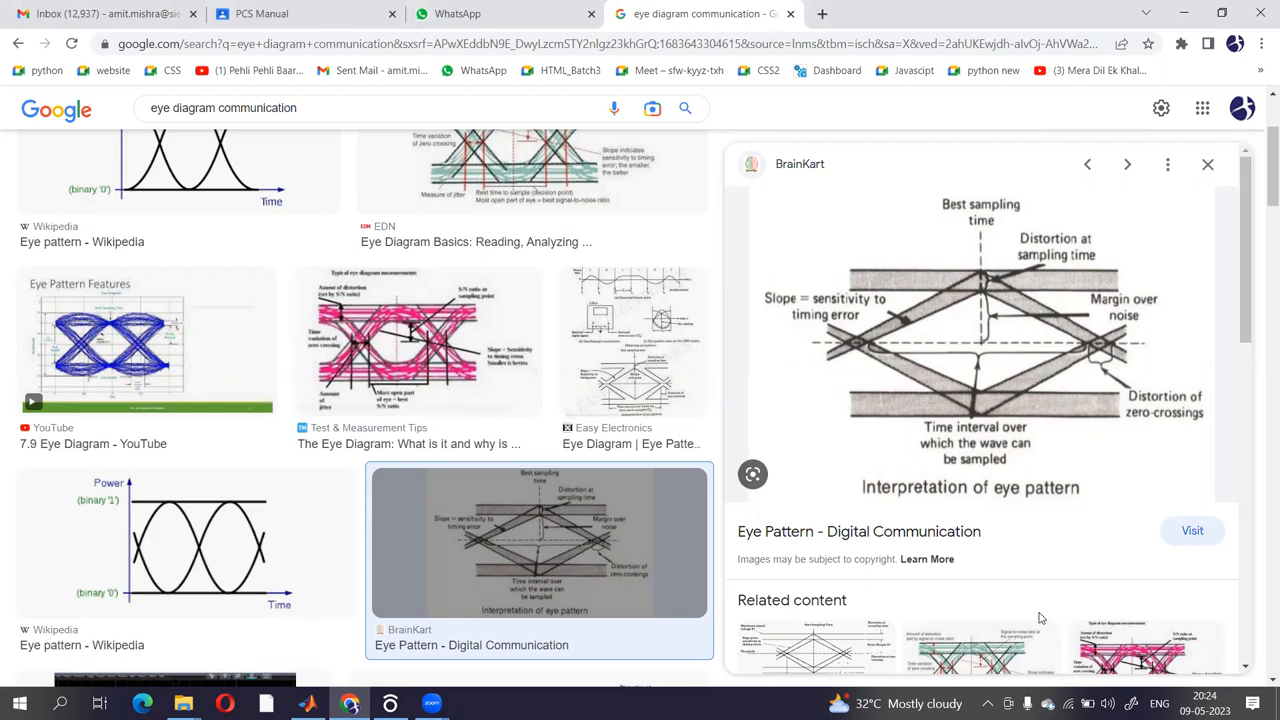
pyautogui.moveTo(1034, 577)
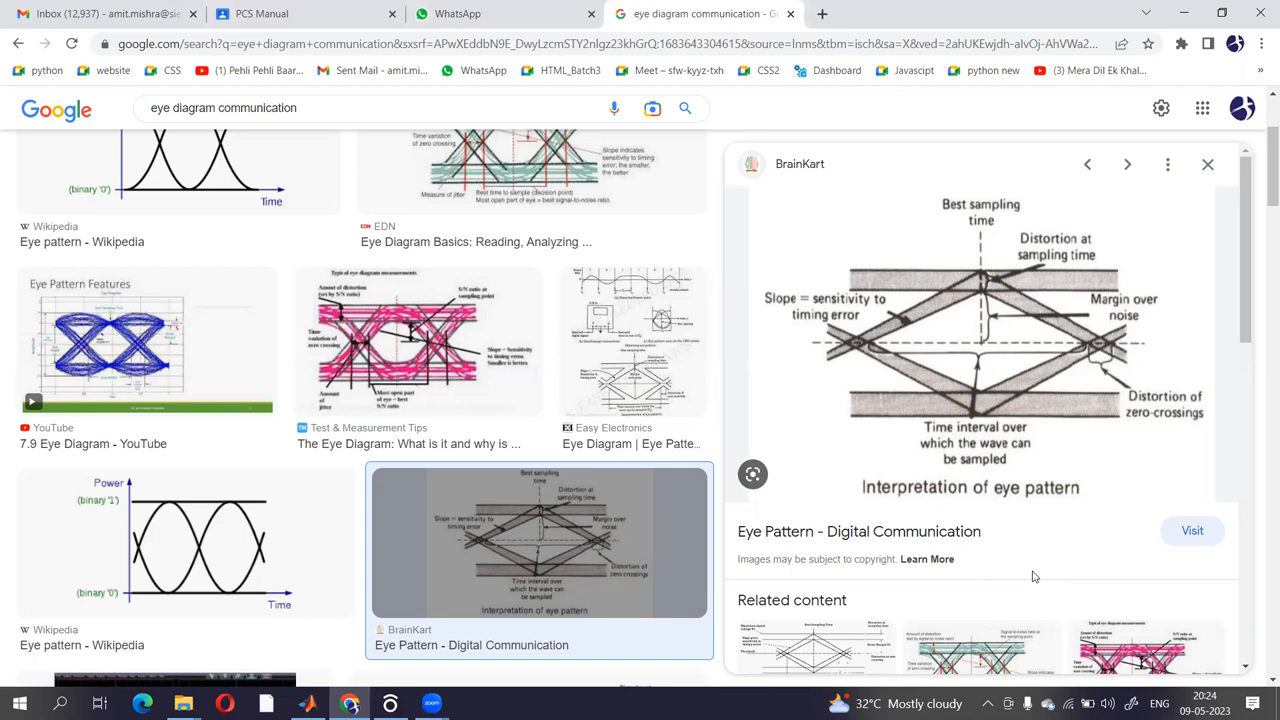
pyautogui.moveTo(903, 456)
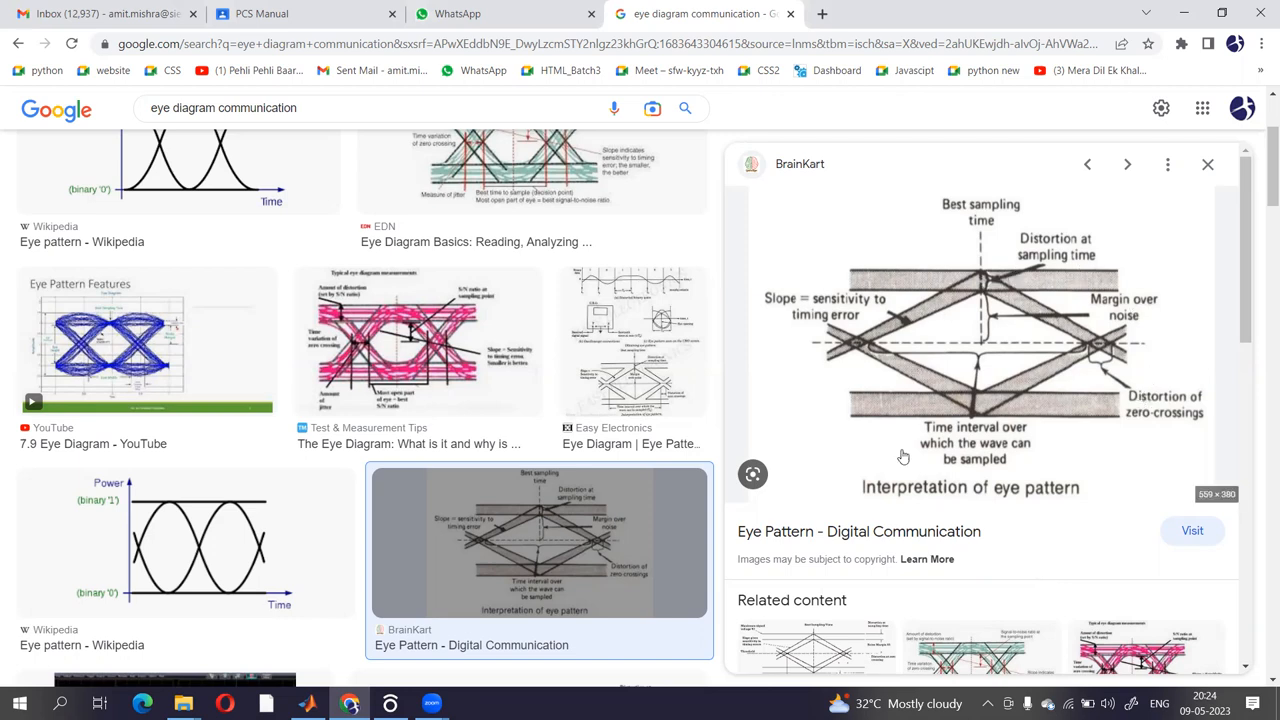
pyautogui.moveTo(853, 370)
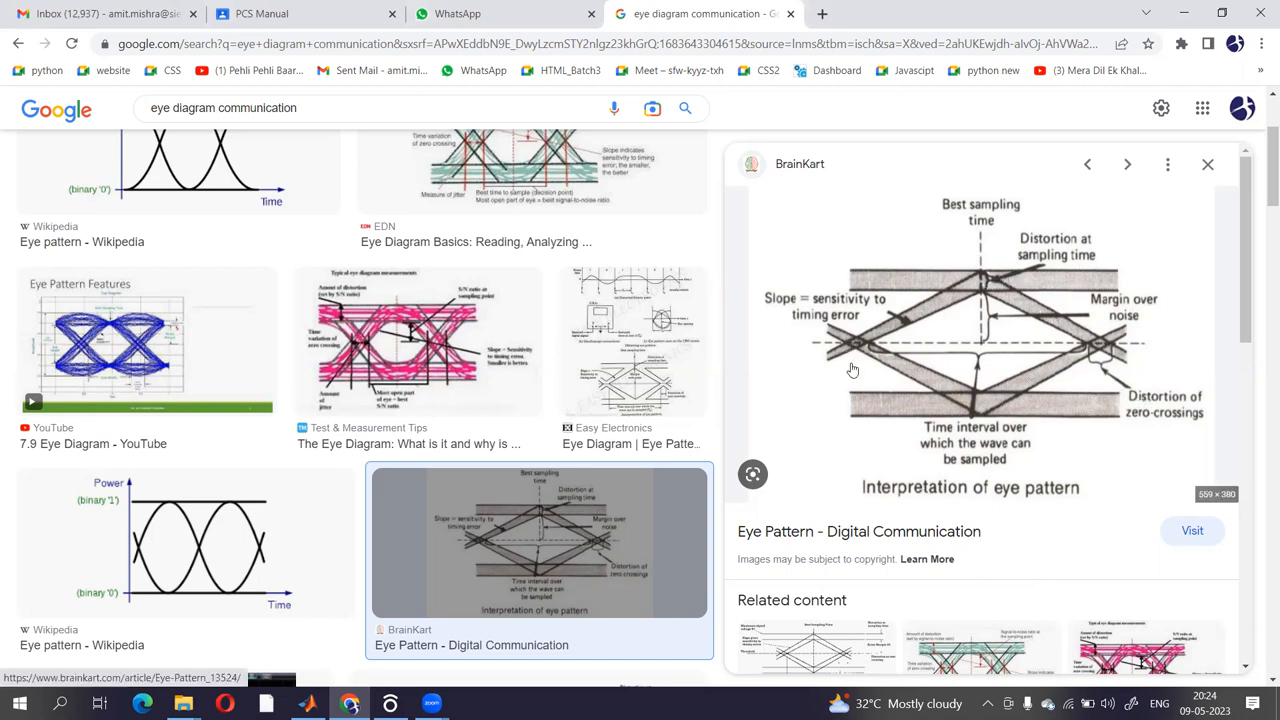
pyautogui.moveTo(1140, 392)
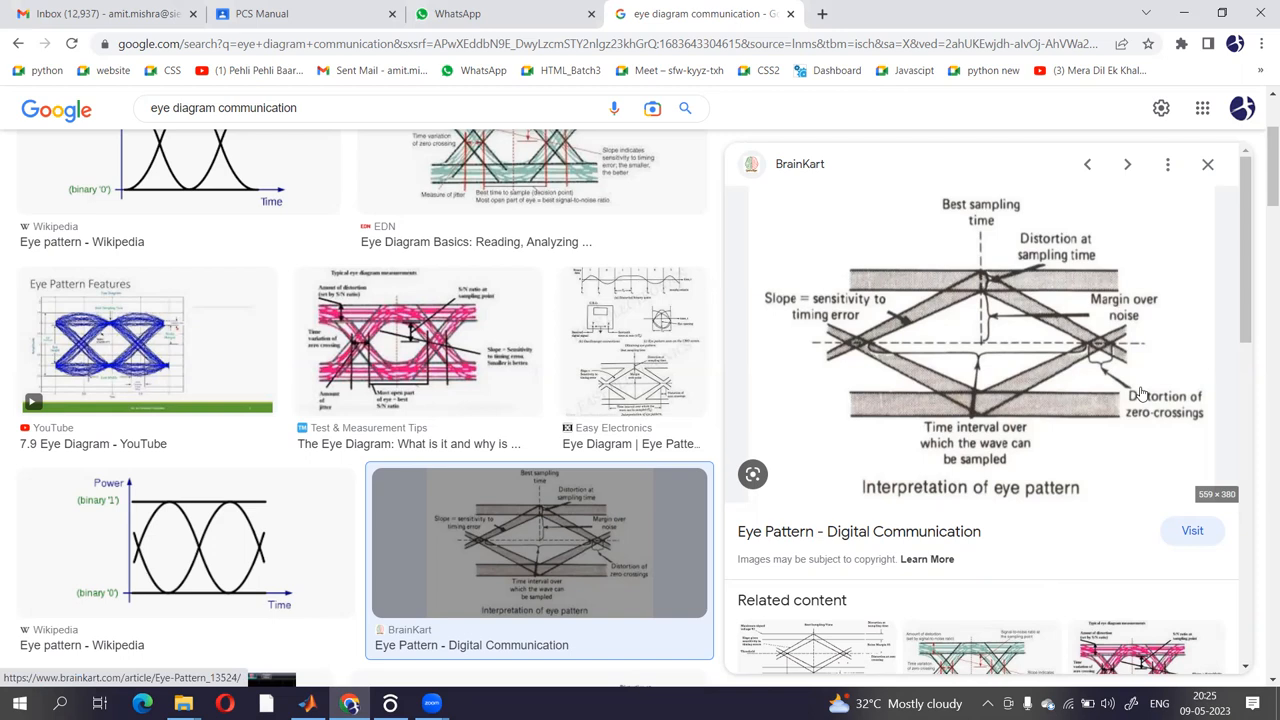
pyautogui.moveTo(870, 333)
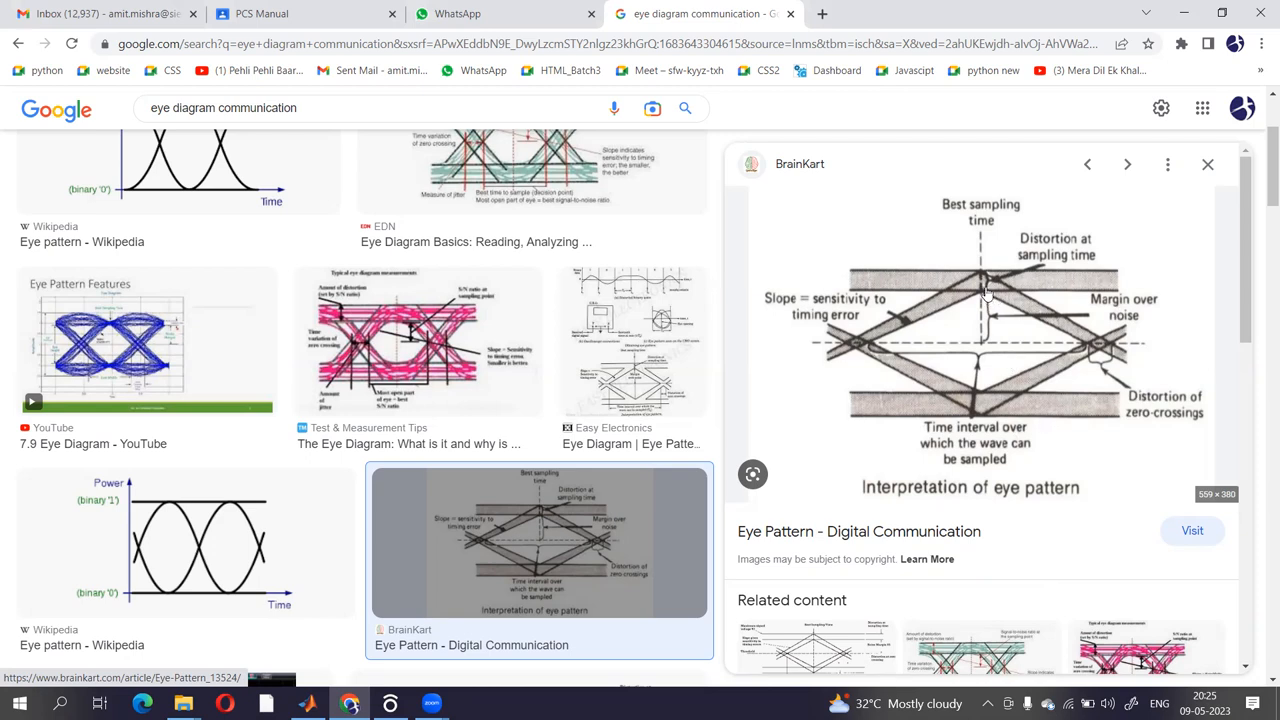
pyautogui.moveTo(999, 283)
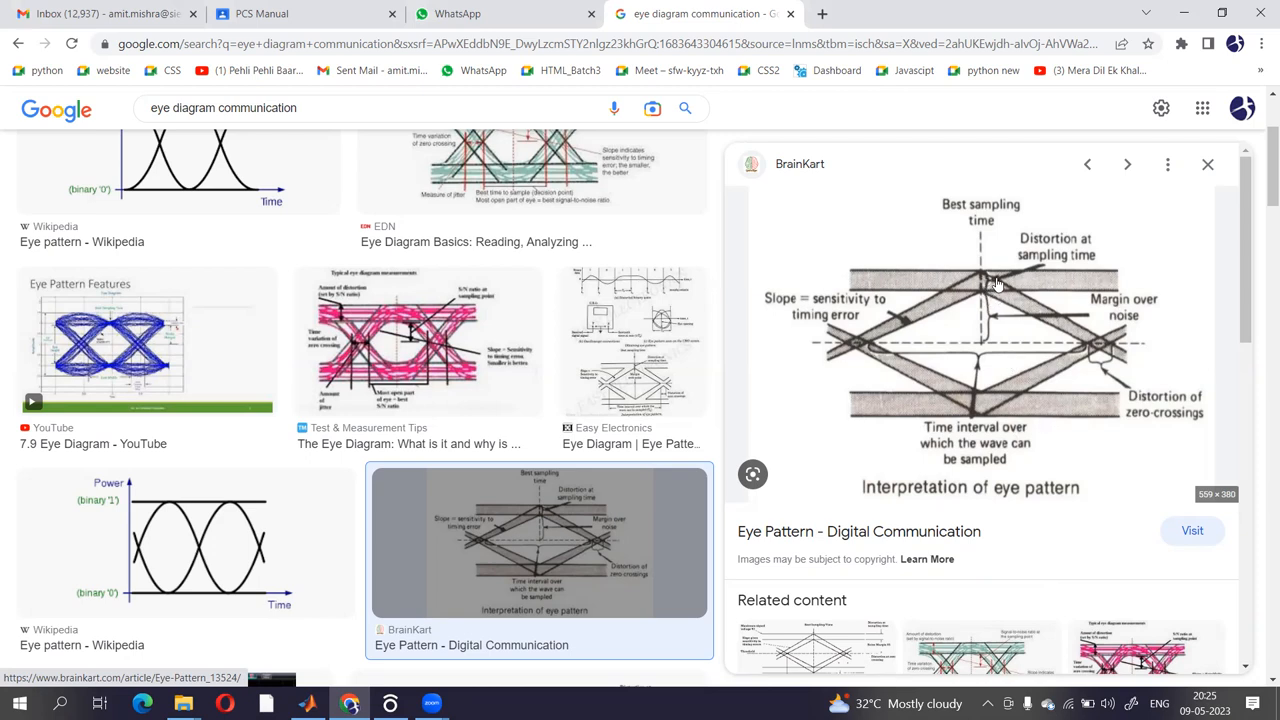
pyautogui.moveTo(1019, 281)
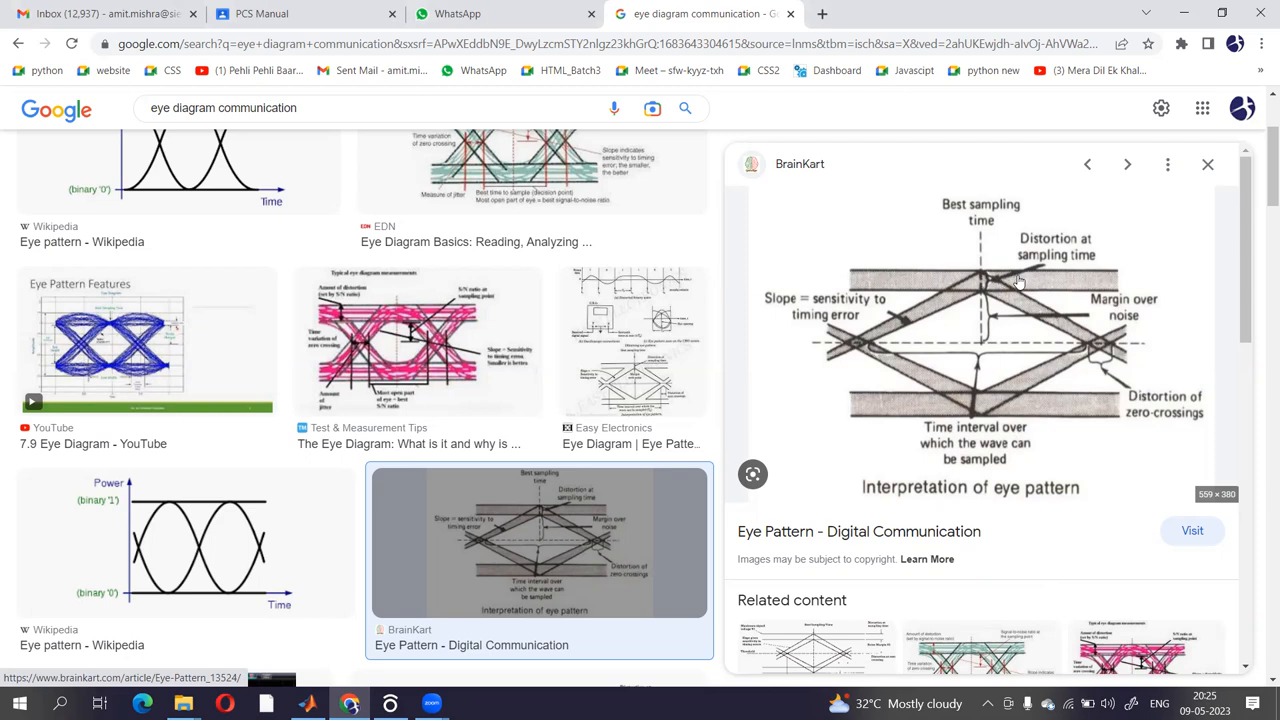
pyautogui.moveTo(1042, 258)
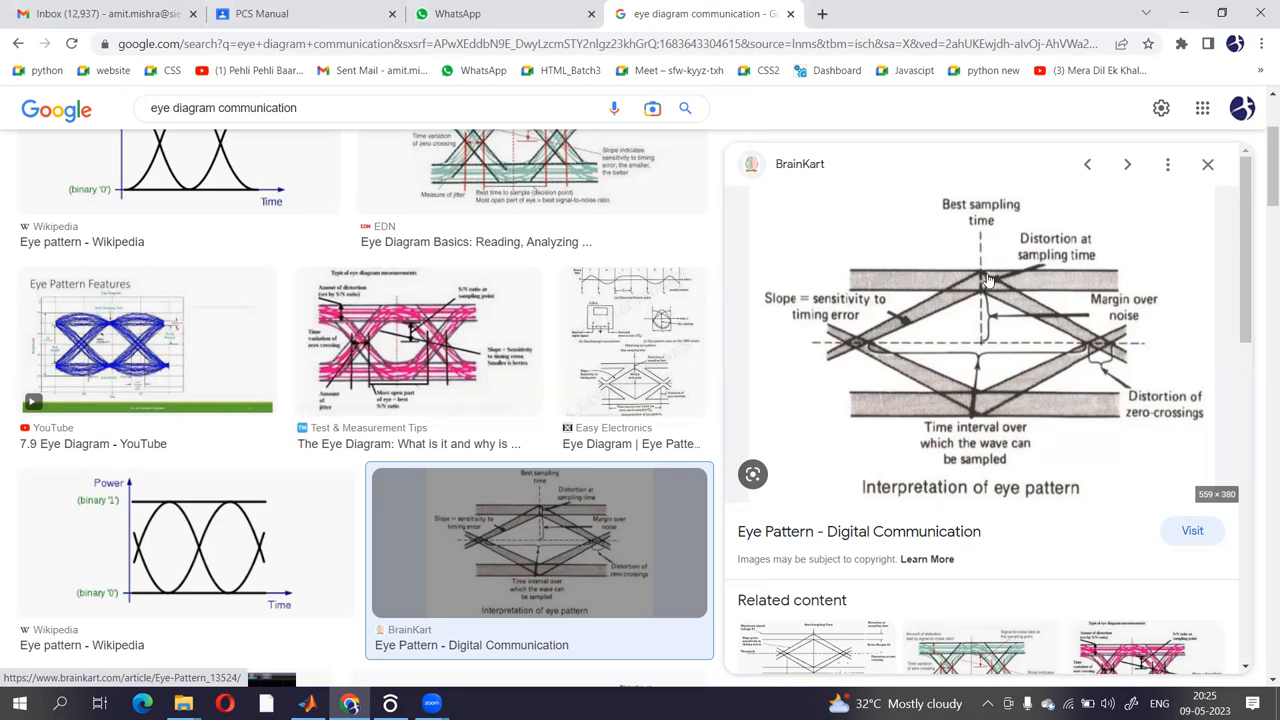
pyautogui.moveTo(1026, 364)
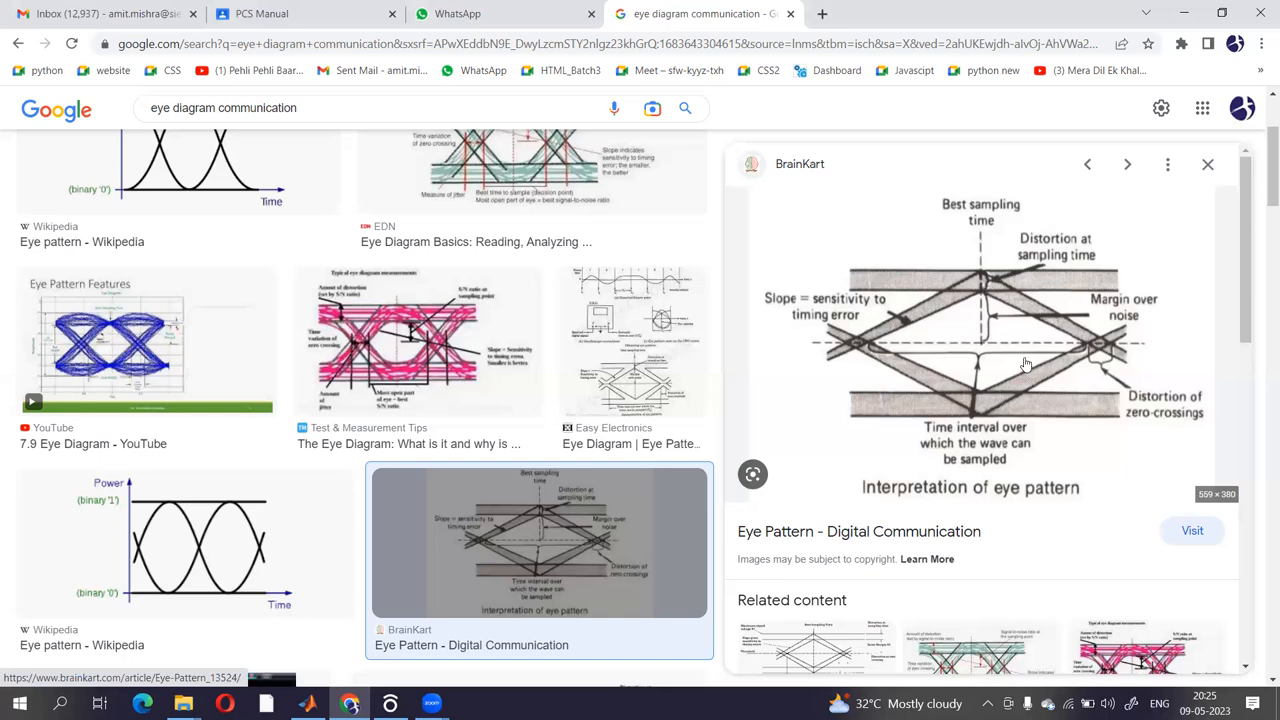
pyautogui.moveTo(1053, 343)
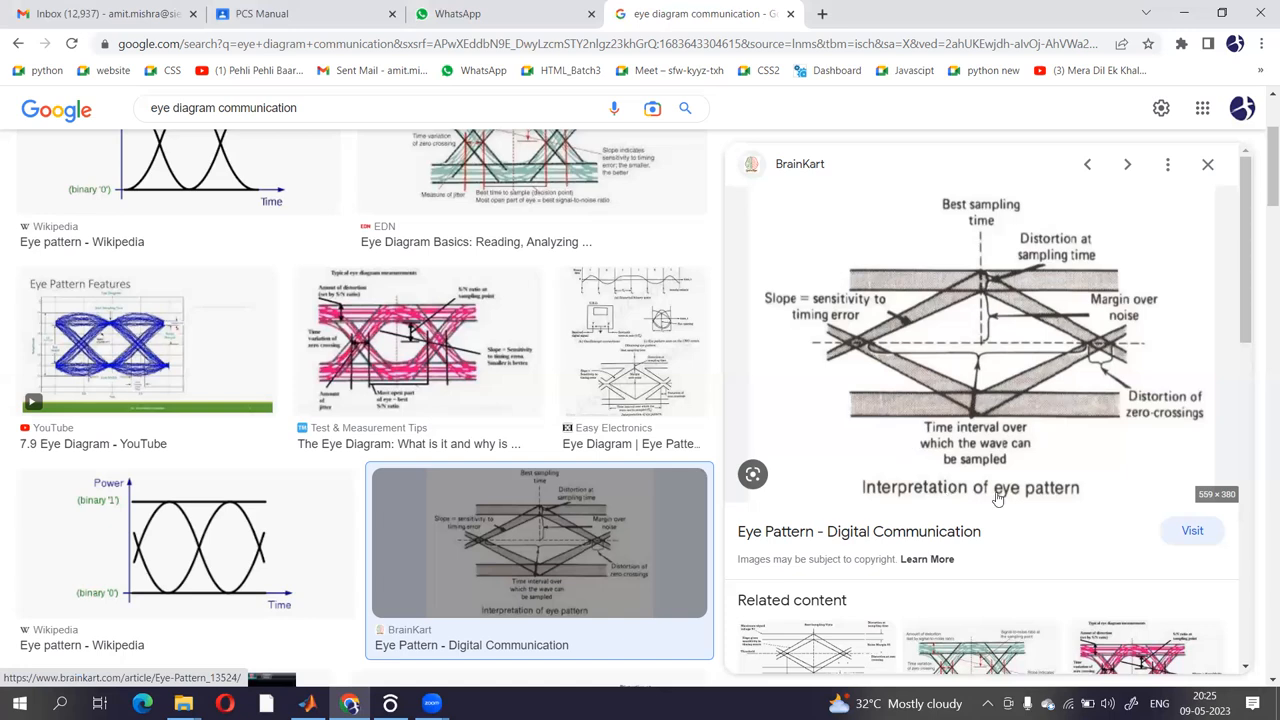
pyautogui.moveTo(1033, 475)
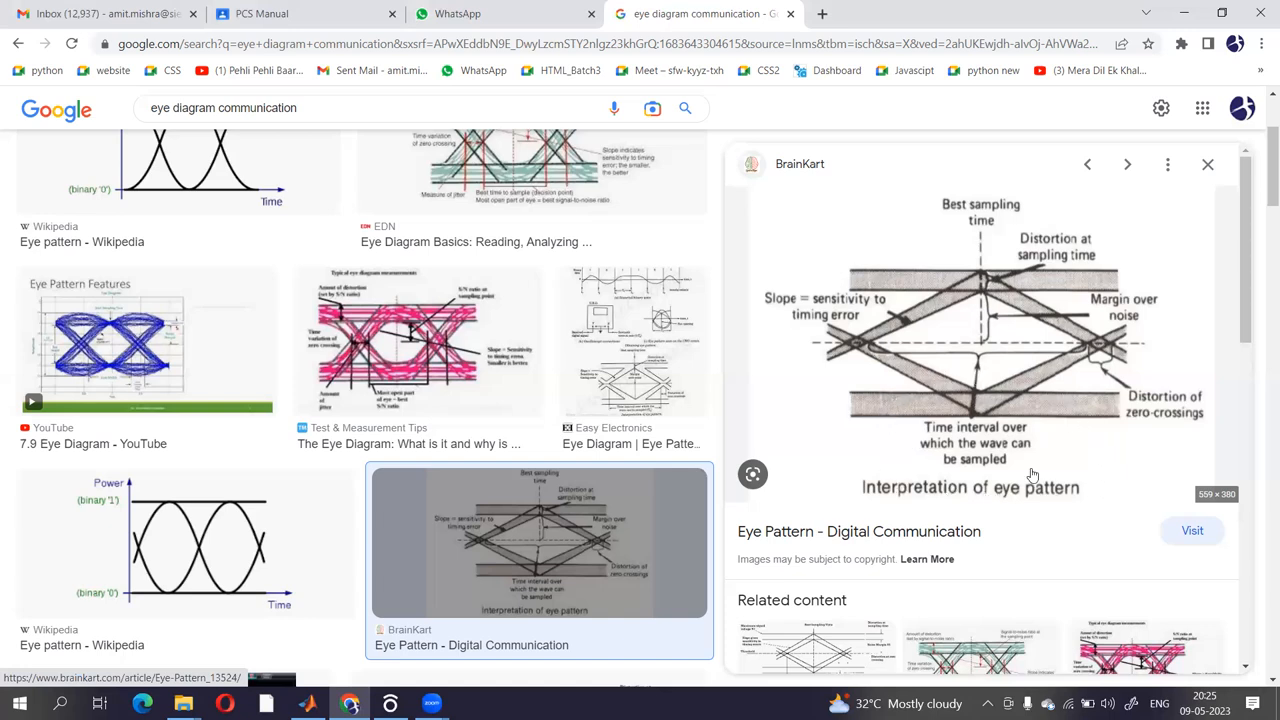
pyautogui.moveTo(969, 284)
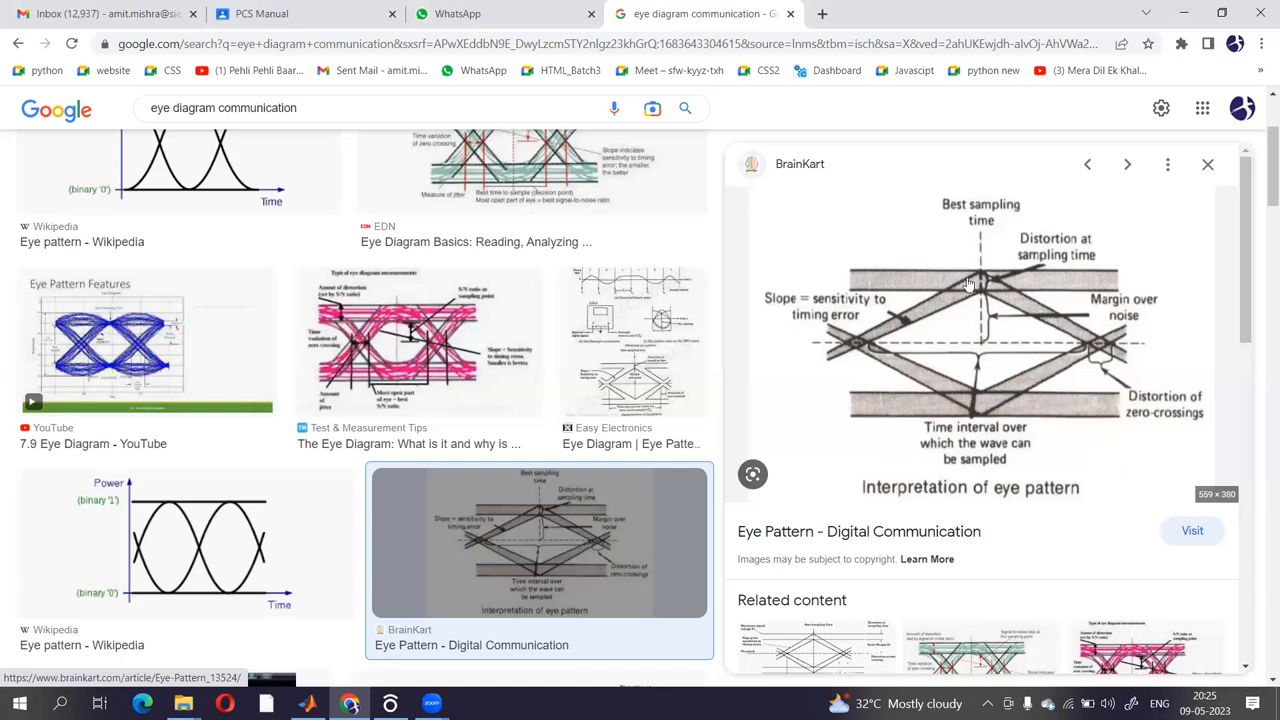
pyautogui.moveTo(907, 328)
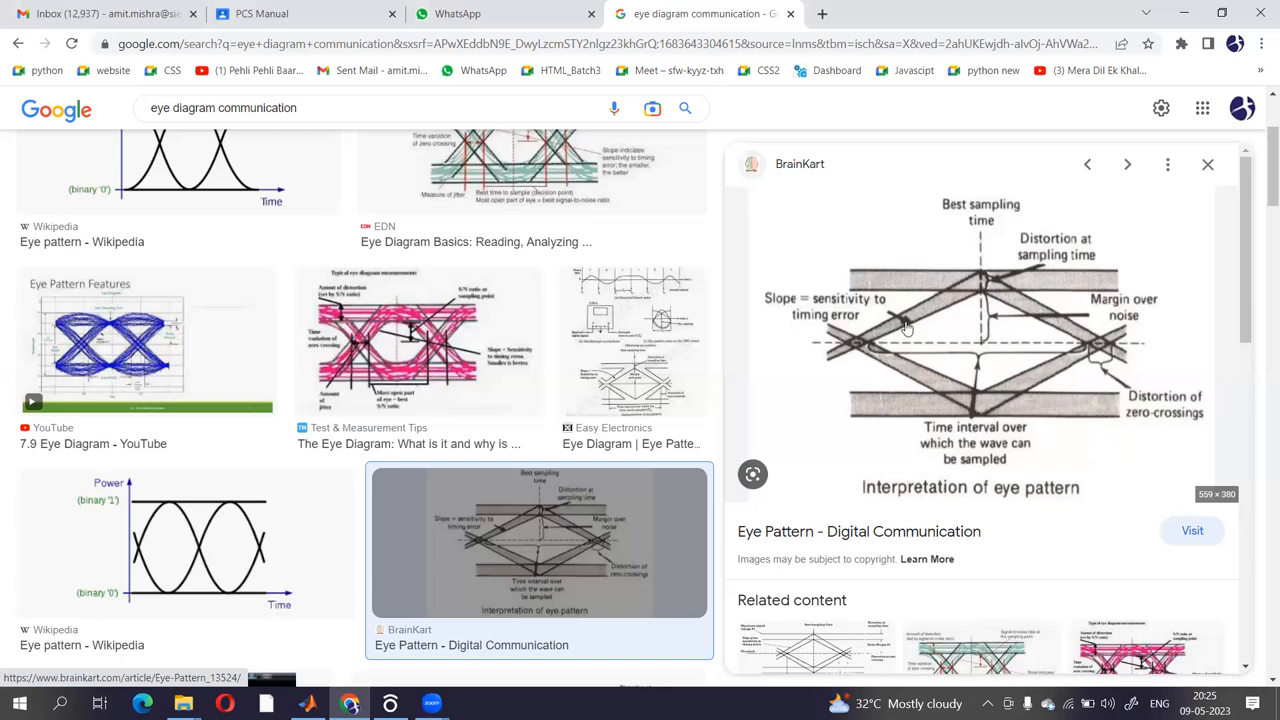
pyautogui.moveTo(987, 327)
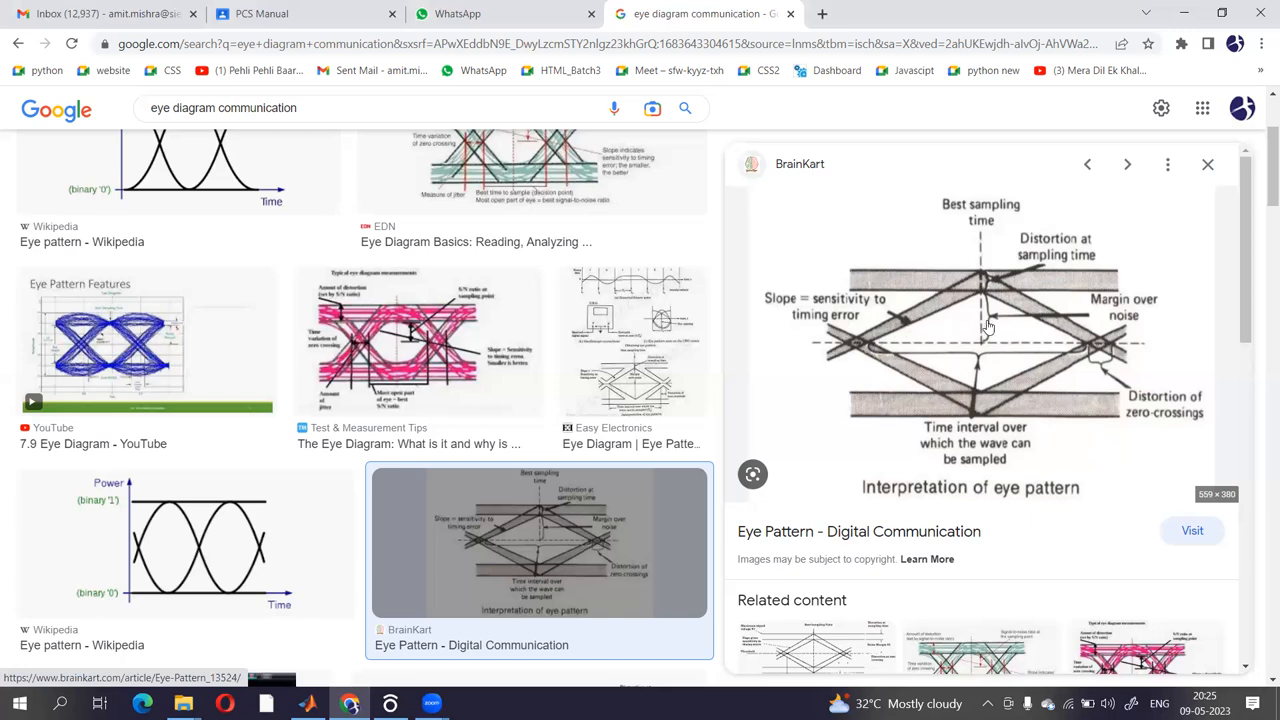
pyautogui.moveTo(996, 306)
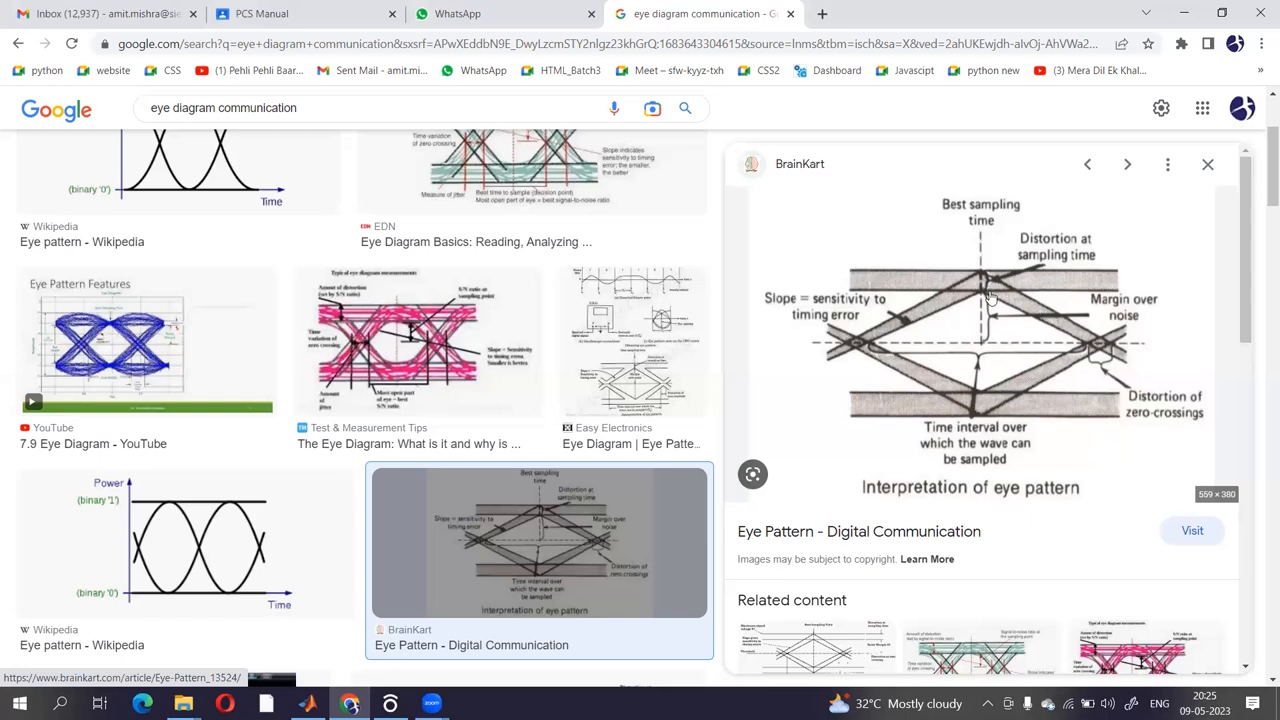
pyautogui.moveTo(995, 306)
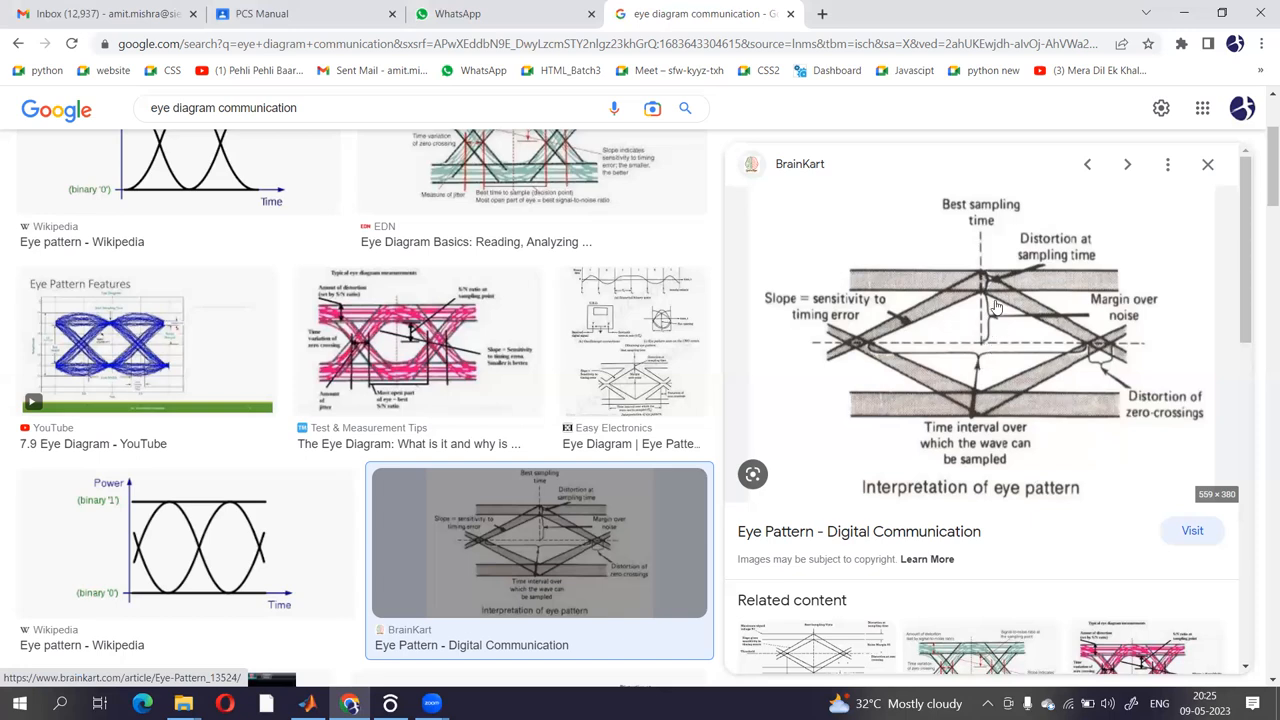
pyautogui.moveTo(977, 331)
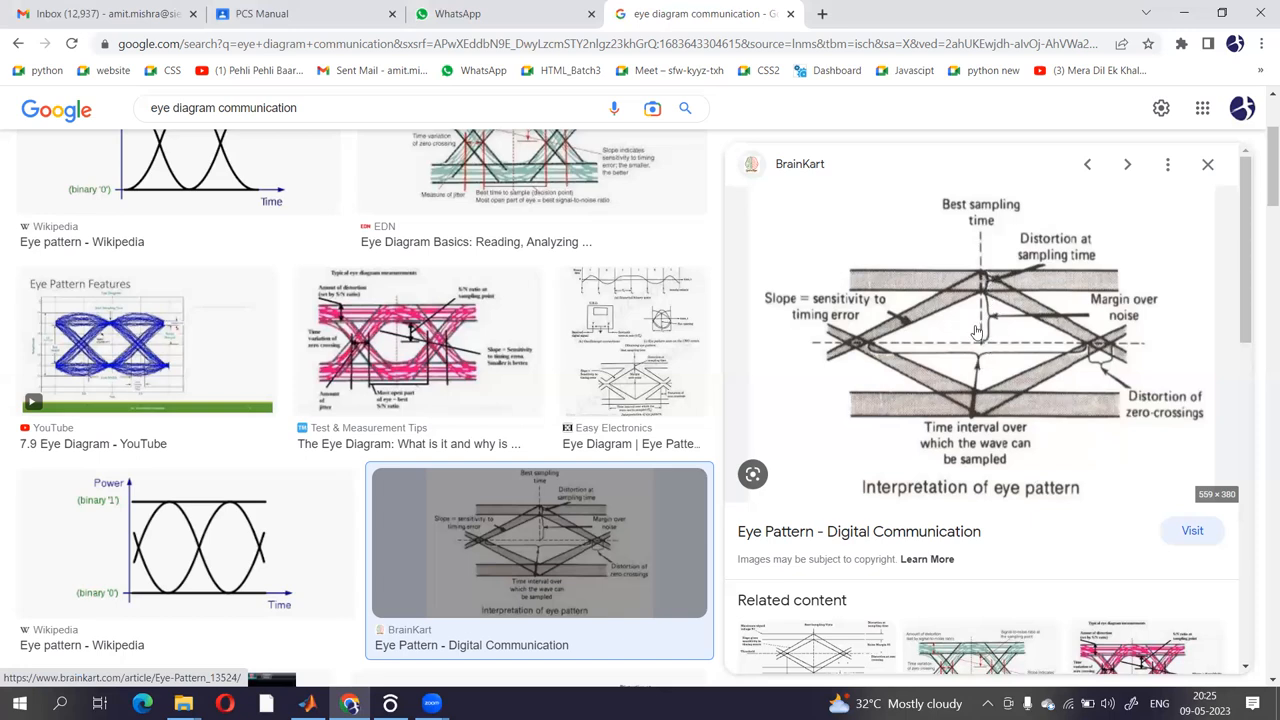
pyautogui.moveTo(987, 338)
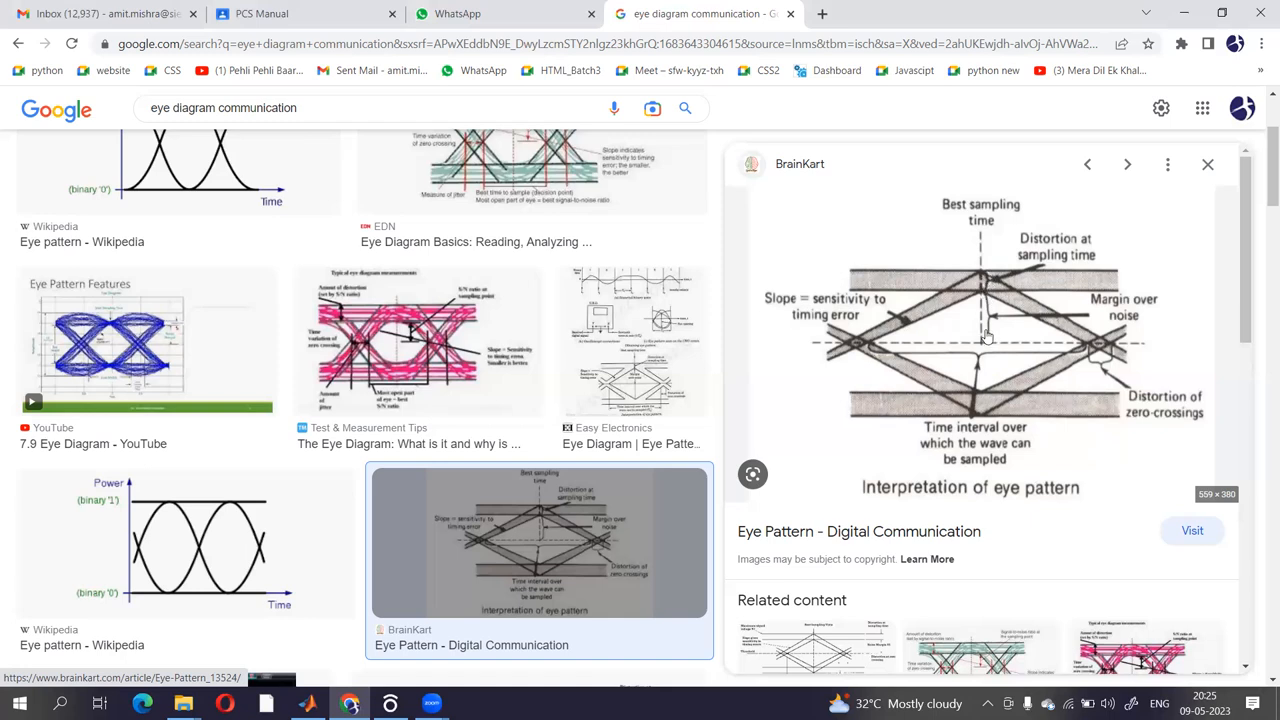
pyautogui.moveTo(1109, 382)
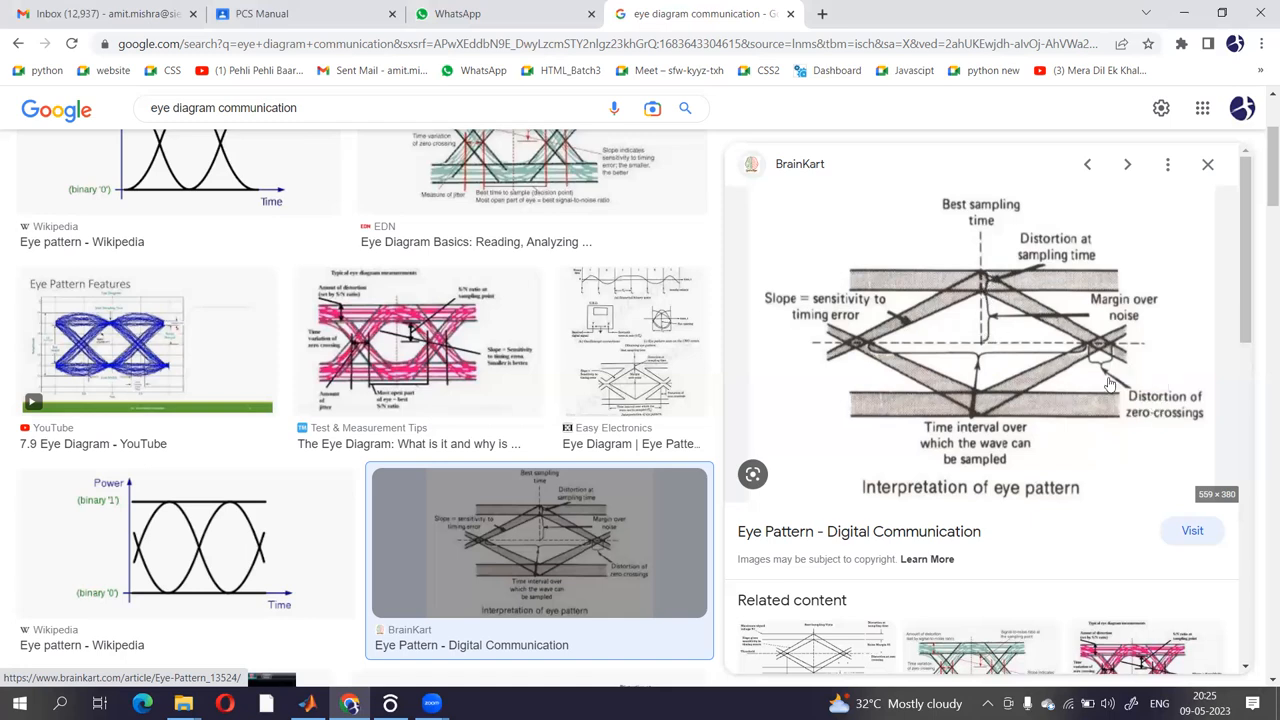
pyautogui.moveTo(1100, 356)
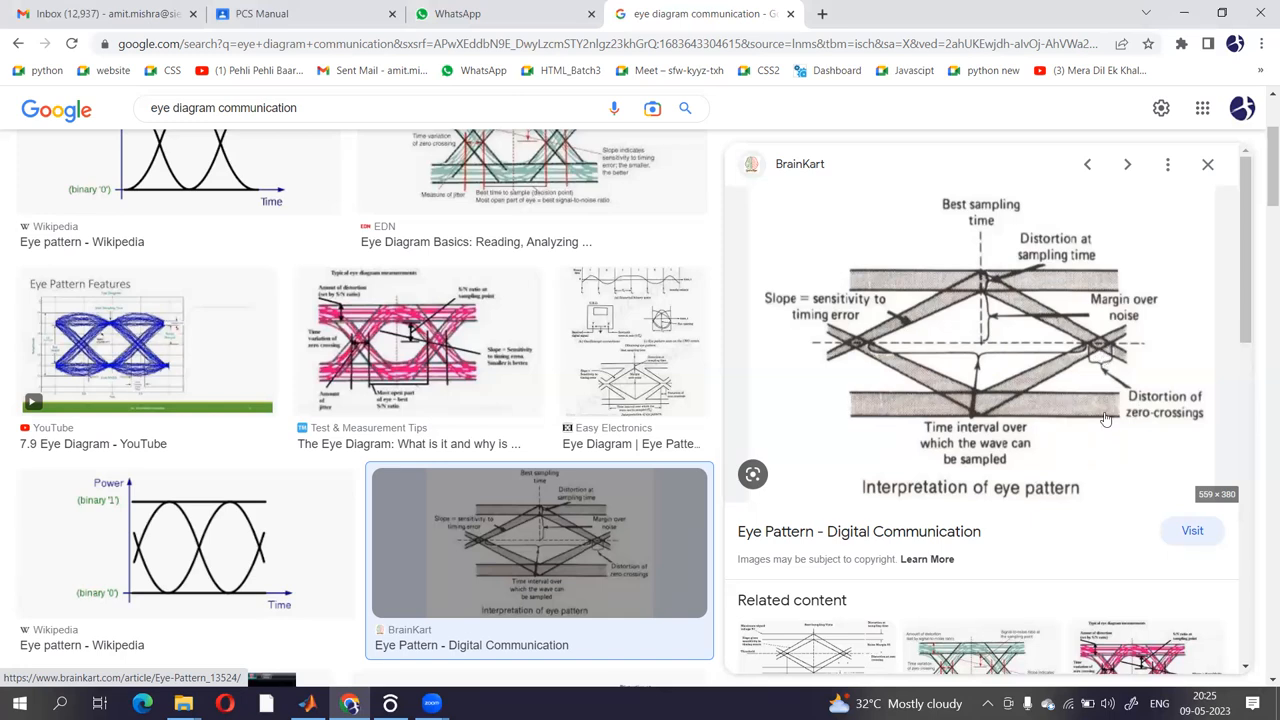
pyautogui.moveTo(1085, 394)
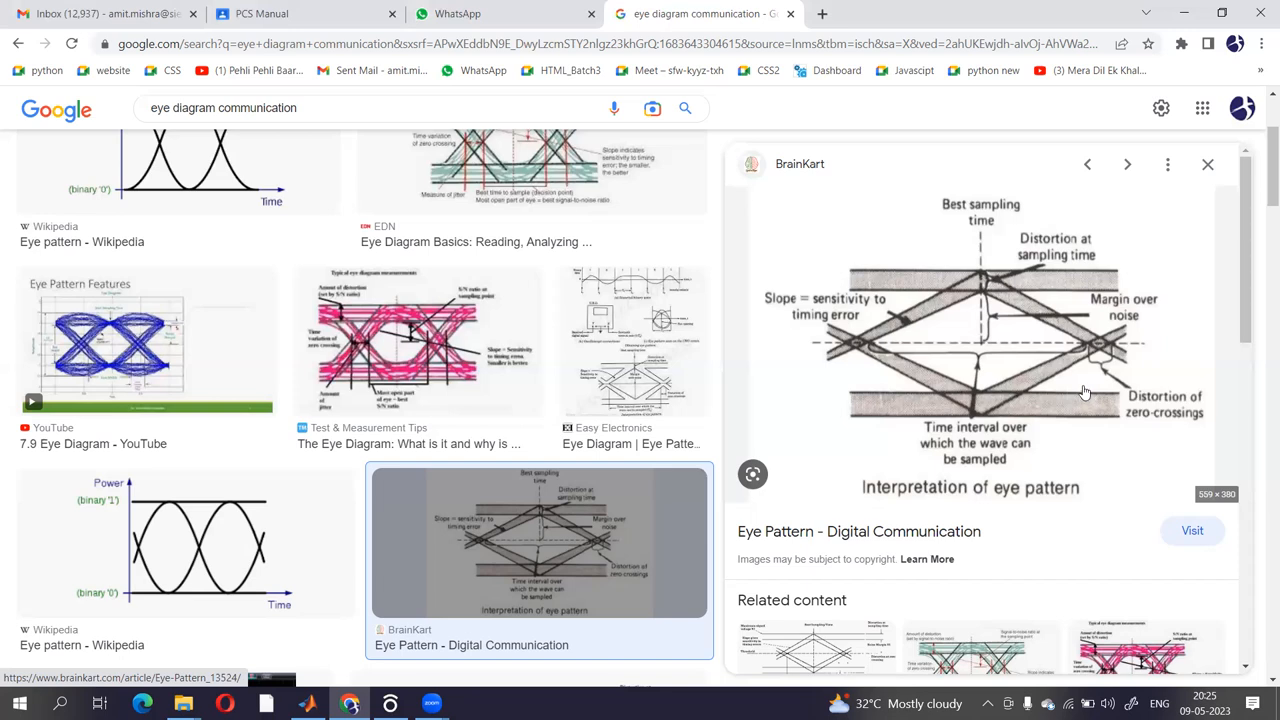
pyautogui.moveTo(1077, 386)
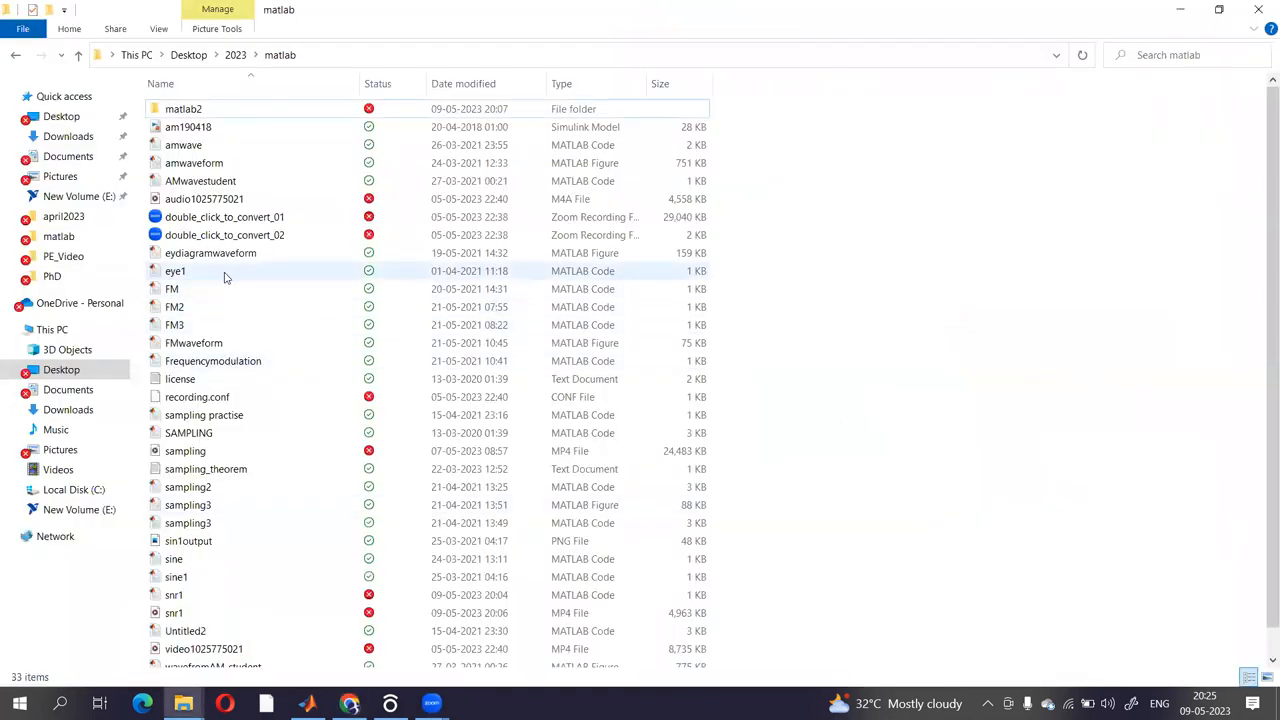
# Step: Select the eye1 script in the Desktop\2023\matlab folder
pyautogui.click(176, 271)
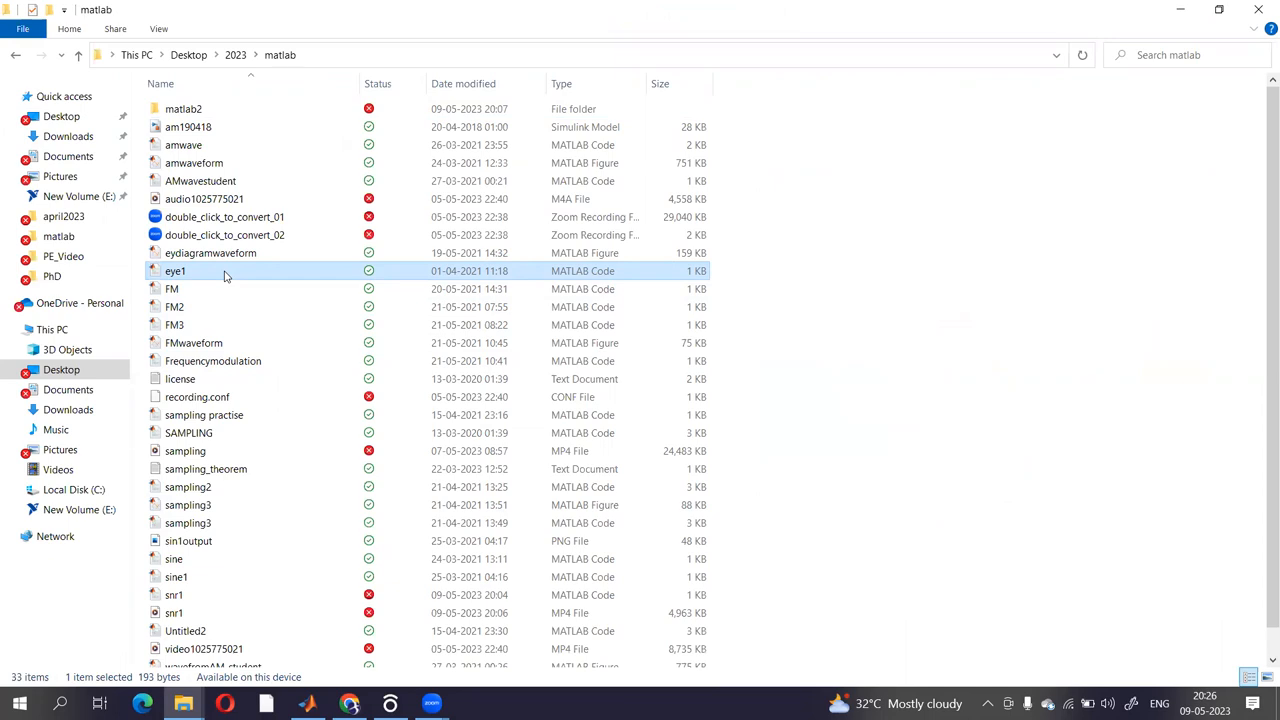
# Step: Open eye1.m in MATLAB and highlight its lines, including the pskmod line
pyautogui.doubleClick(175, 271)
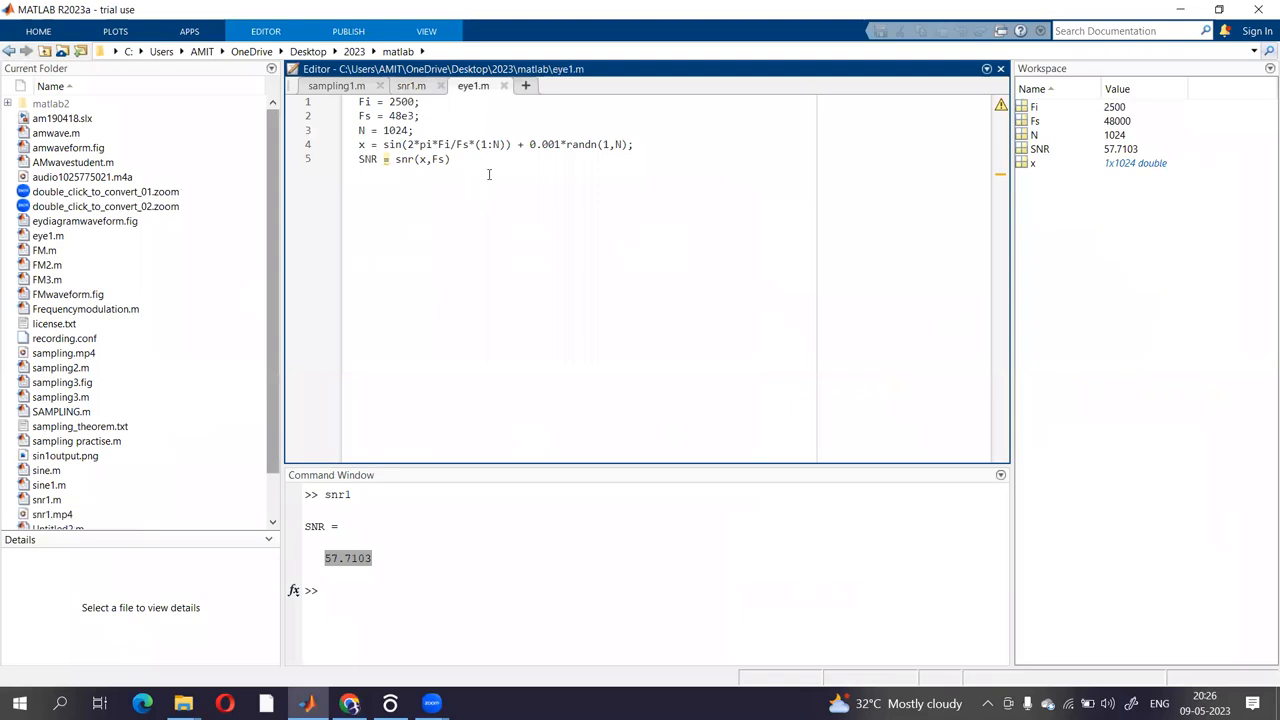
pyautogui.moveTo(490, 180)
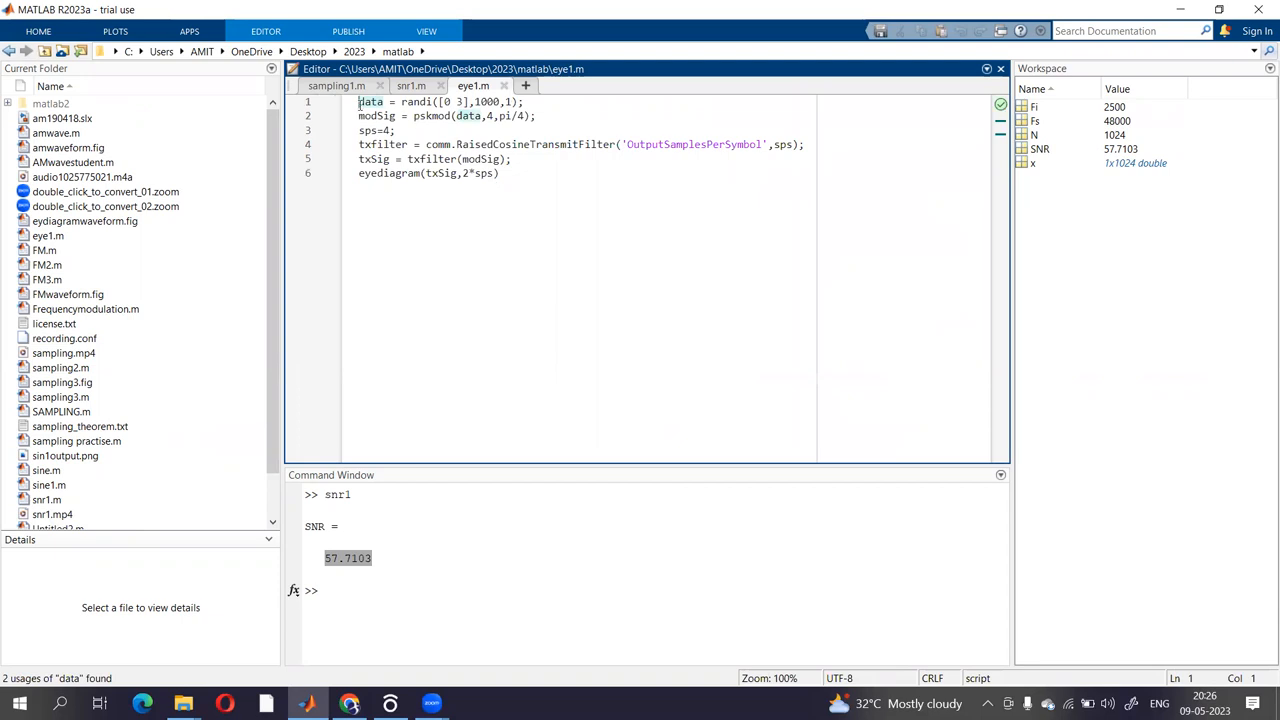
pyautogui.moveTo(359, 101); pyautogui.dragTo(395, 130)
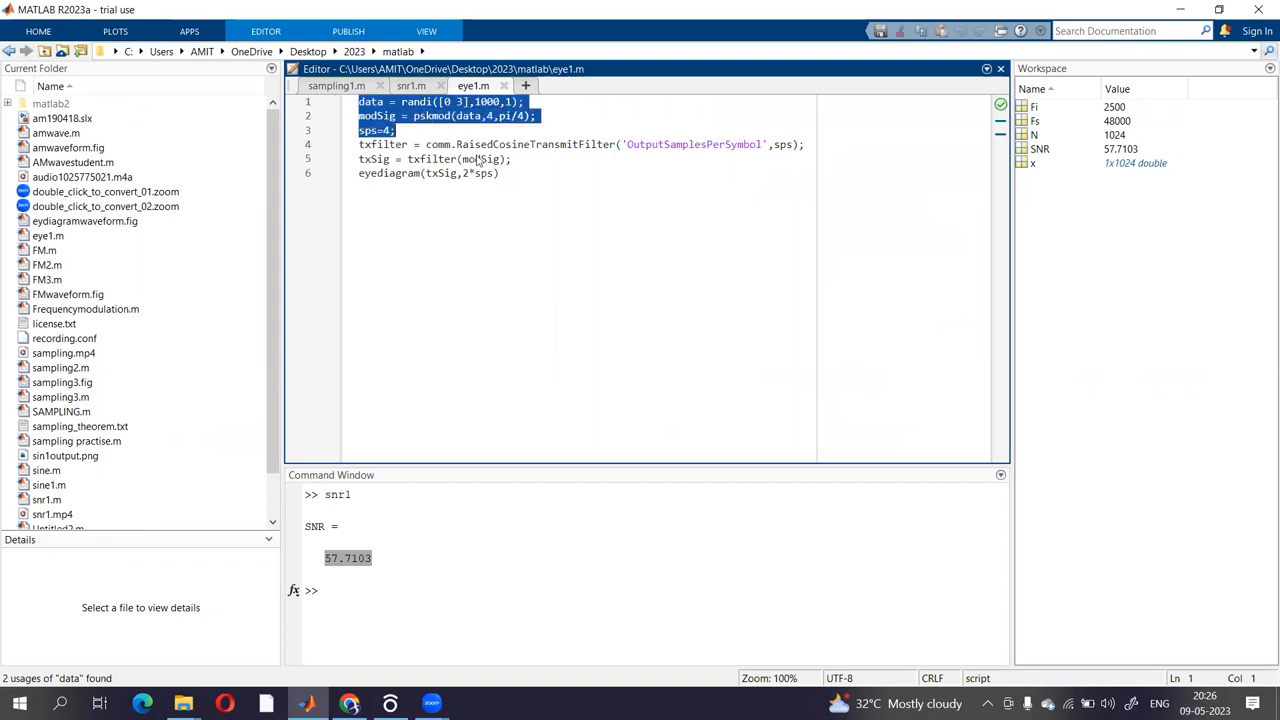
pyautogui.press('ctrl+a')
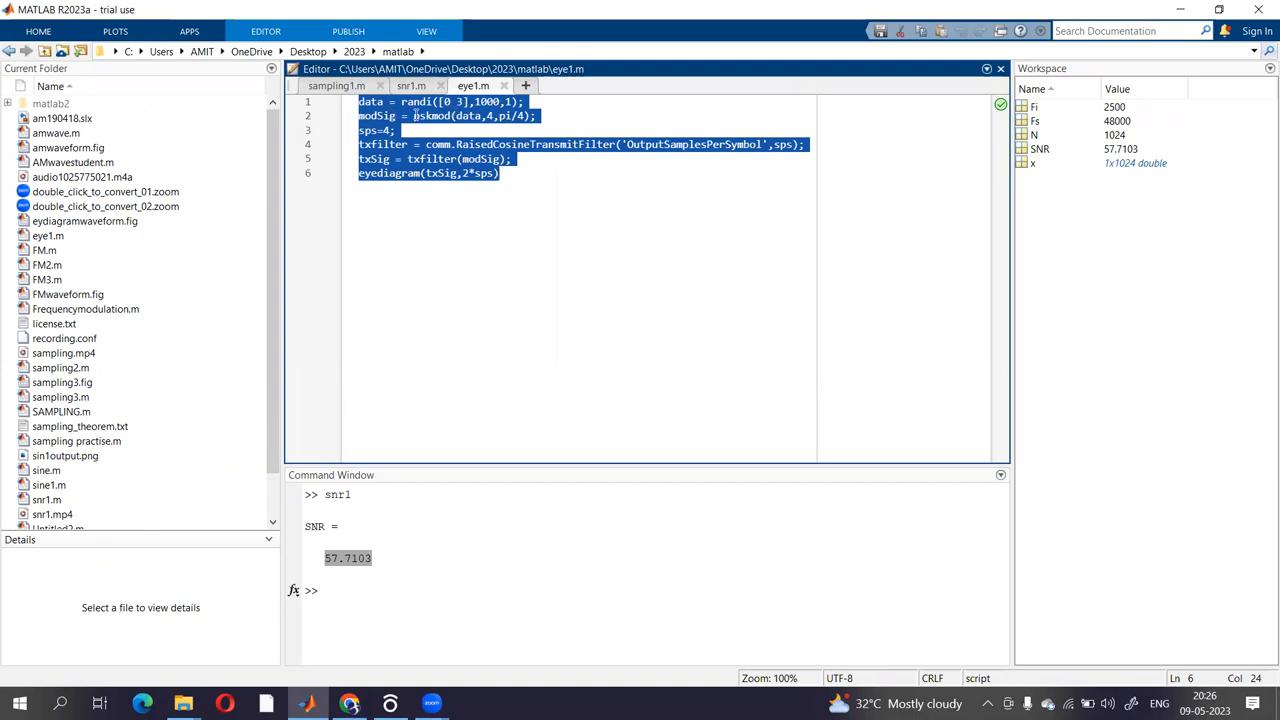
pyautogui.click(460, 116)
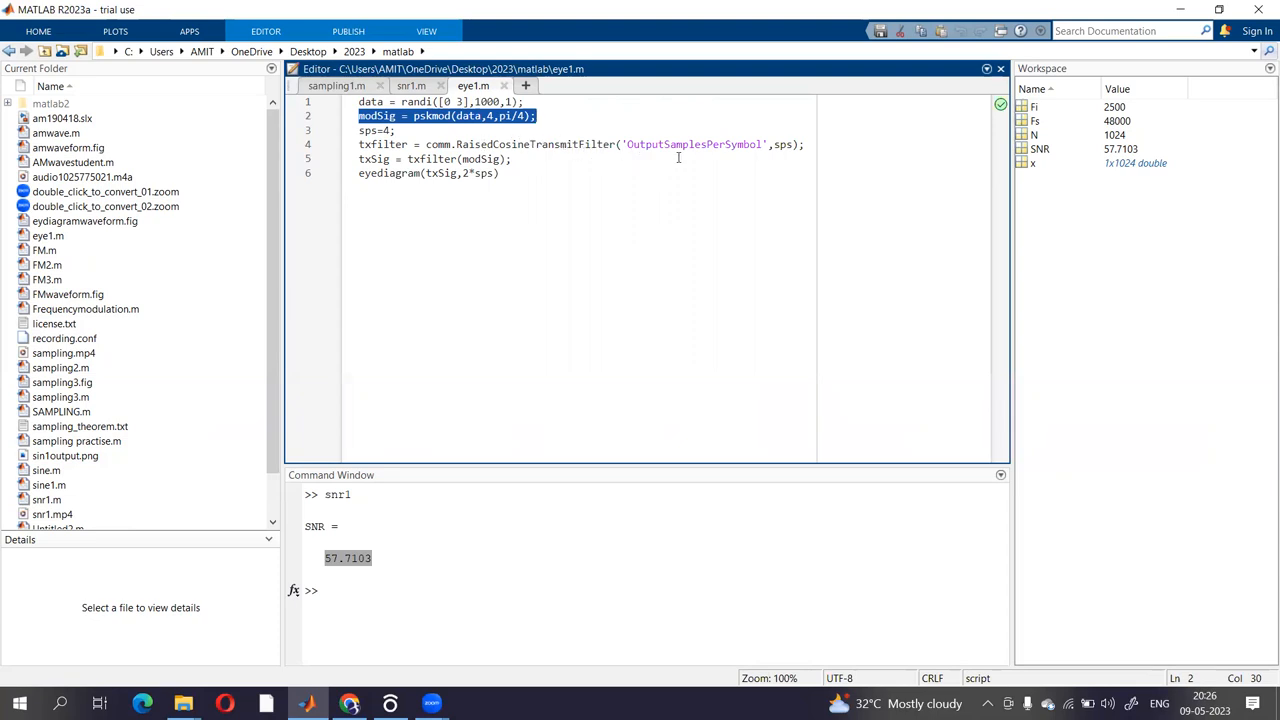
pyautogui.moveTo(690, 170)
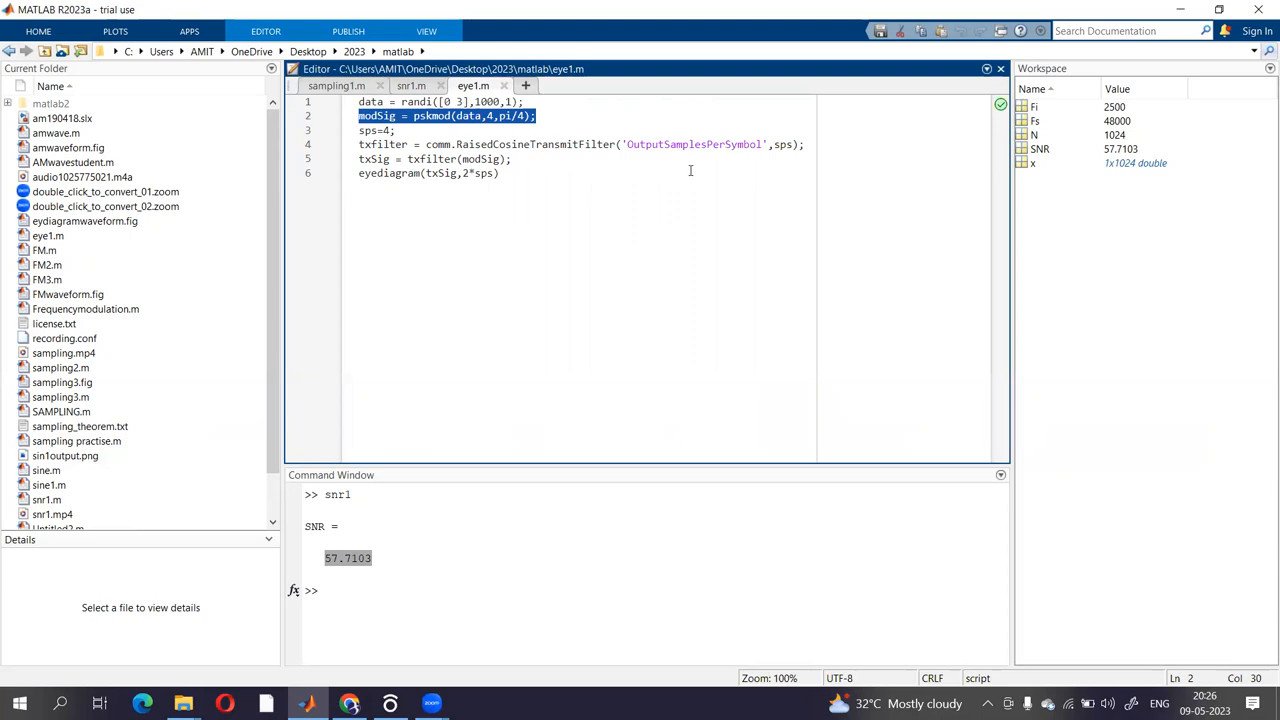
pyautogui.moveTo(791, 155)
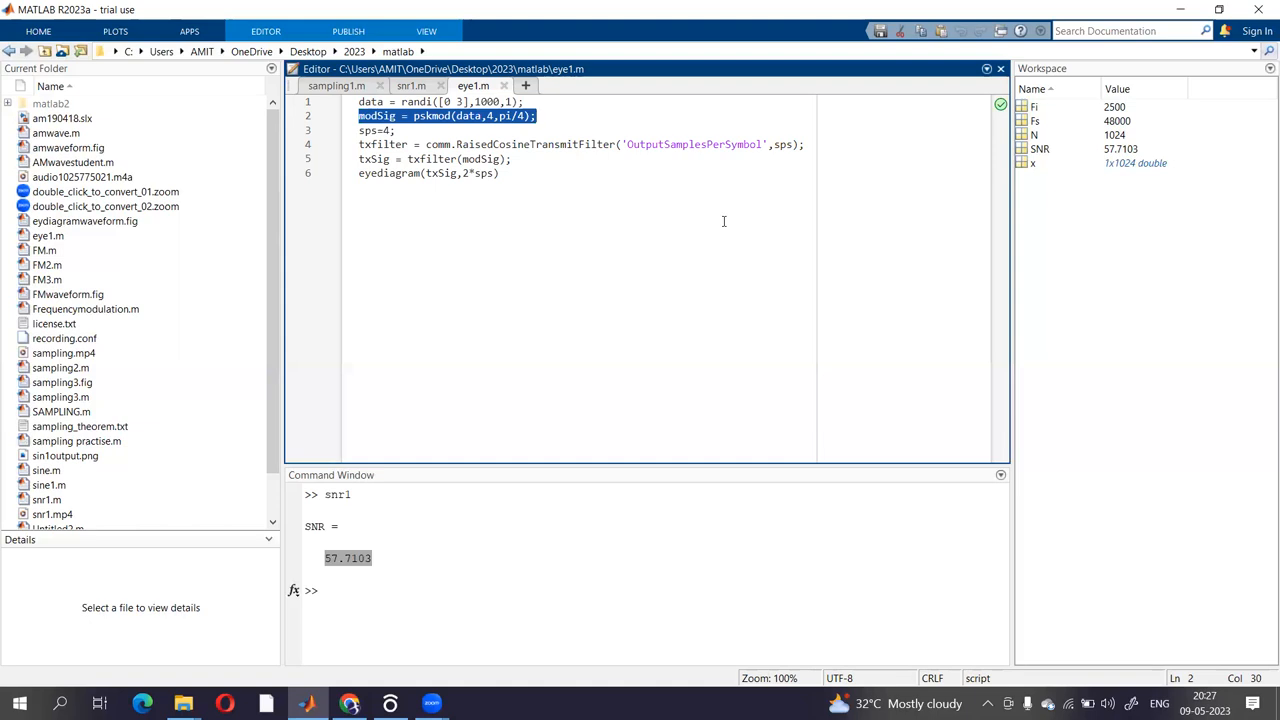
pyautogui.moveTo(454, 144)
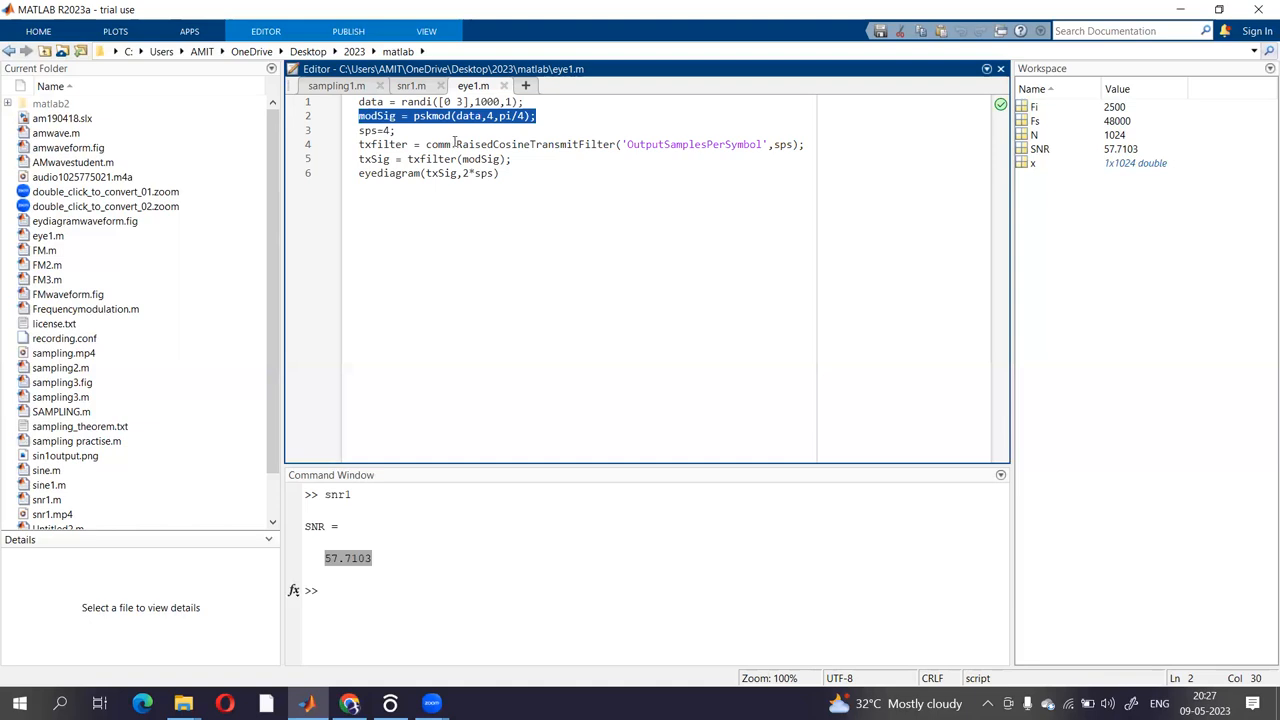
pyautogui.click(458, 144)
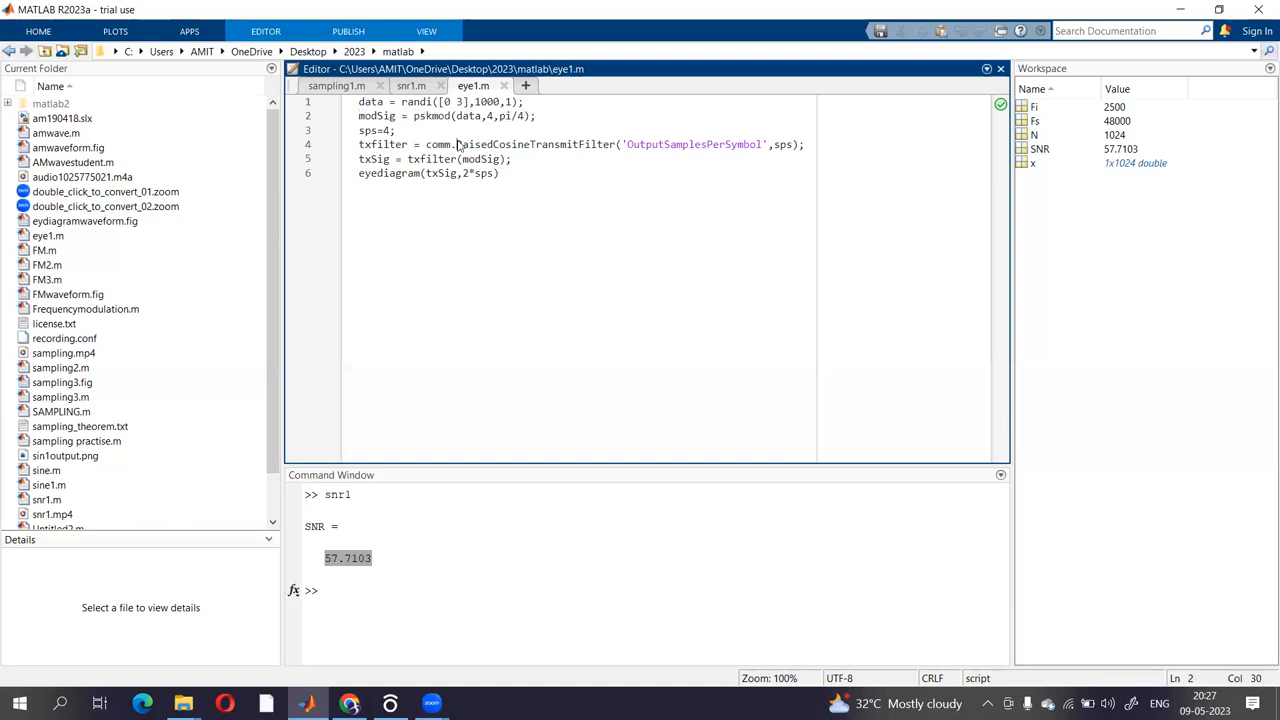
pyautogui.doubleClick(535, 144)
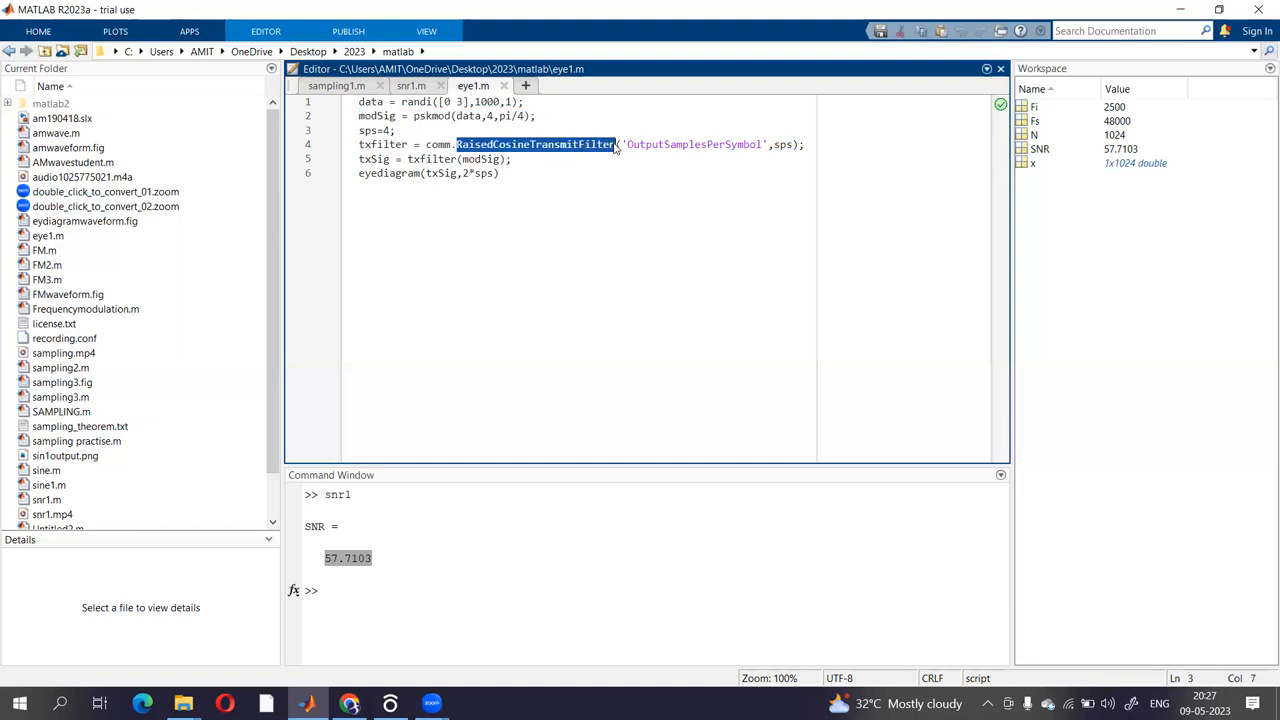
pyautogui.click(360, 159)
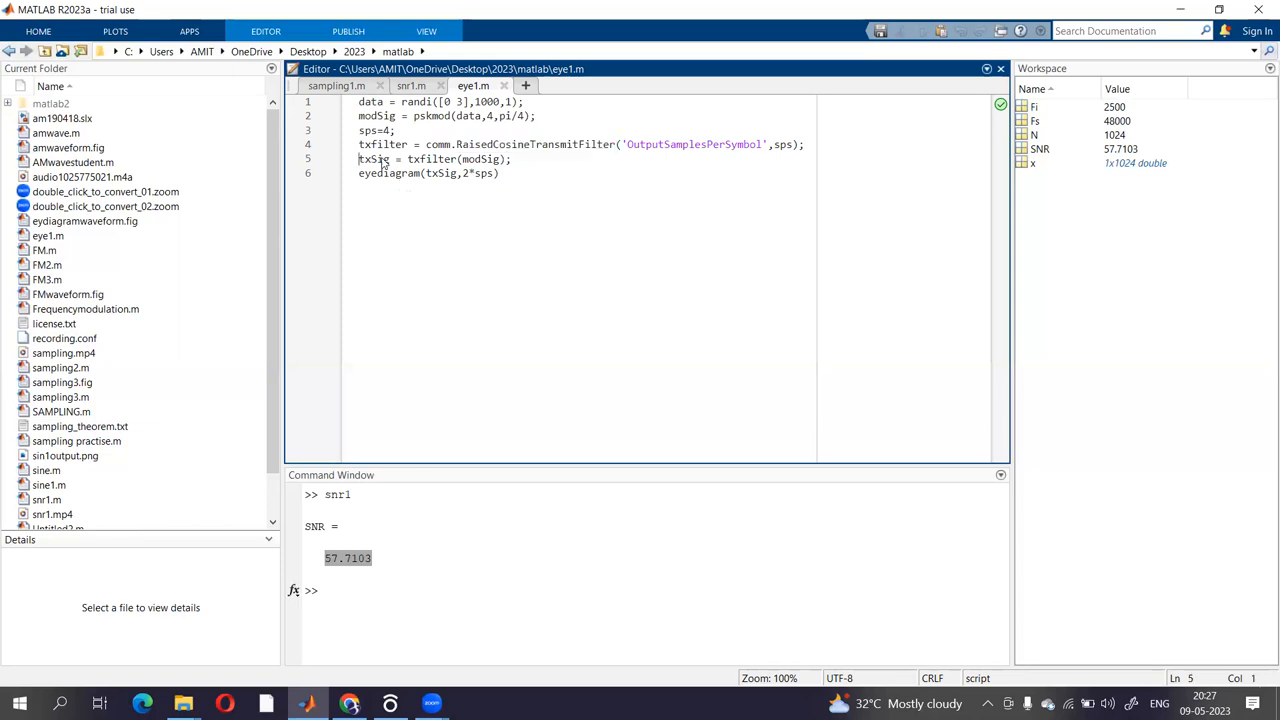
pyautogui.doubleClick(376, 159)
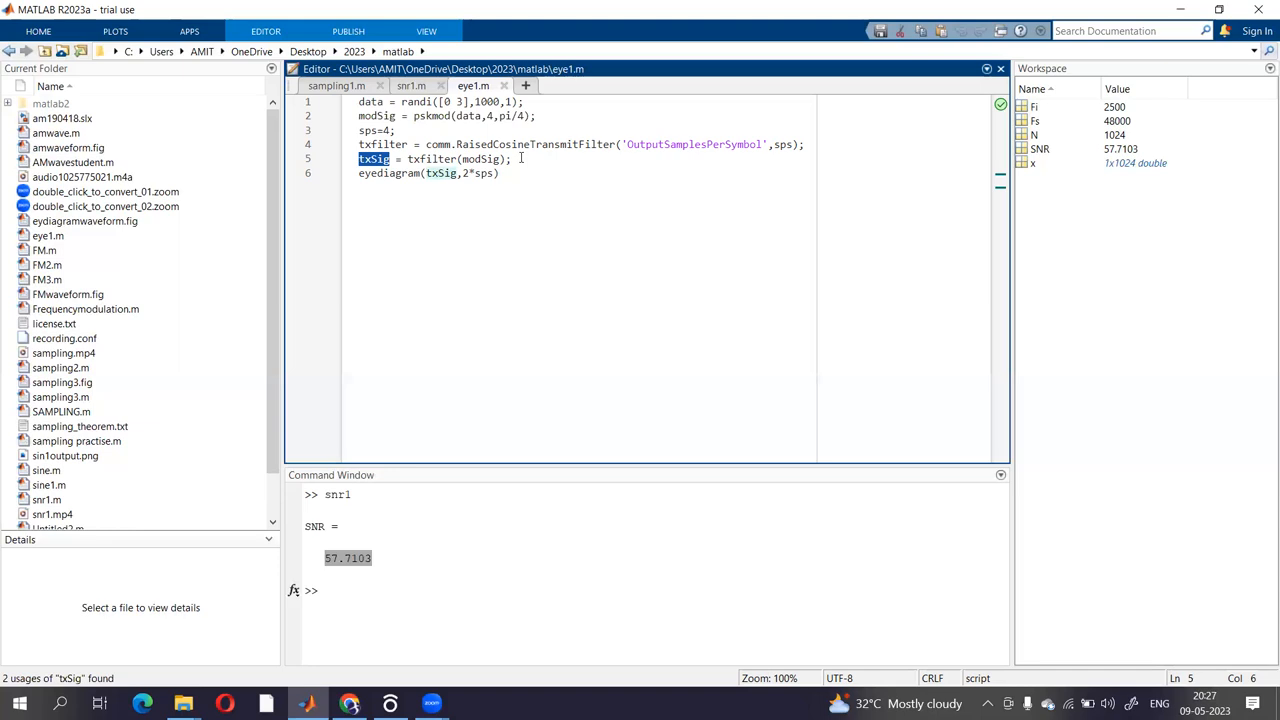
pyautogui.moveTo(438, 173)
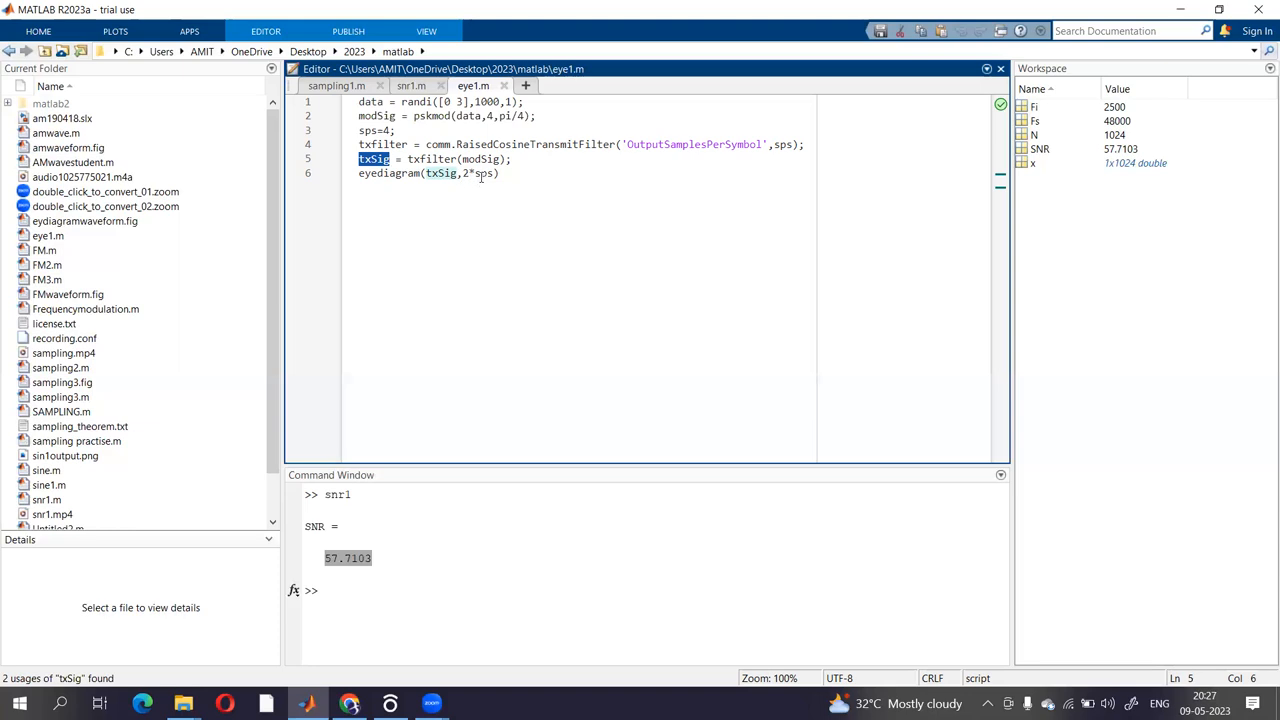
pyautogui.click(486, 173)
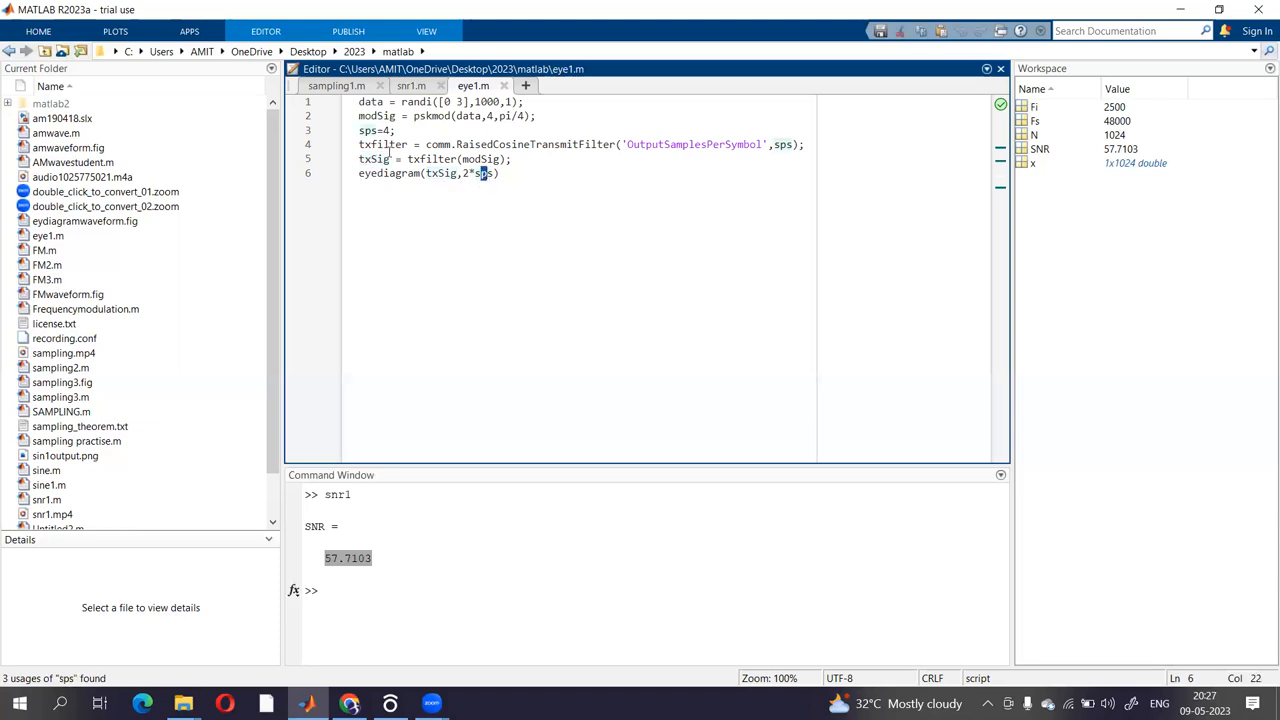
pyautogui.doubleClick(386, 173)
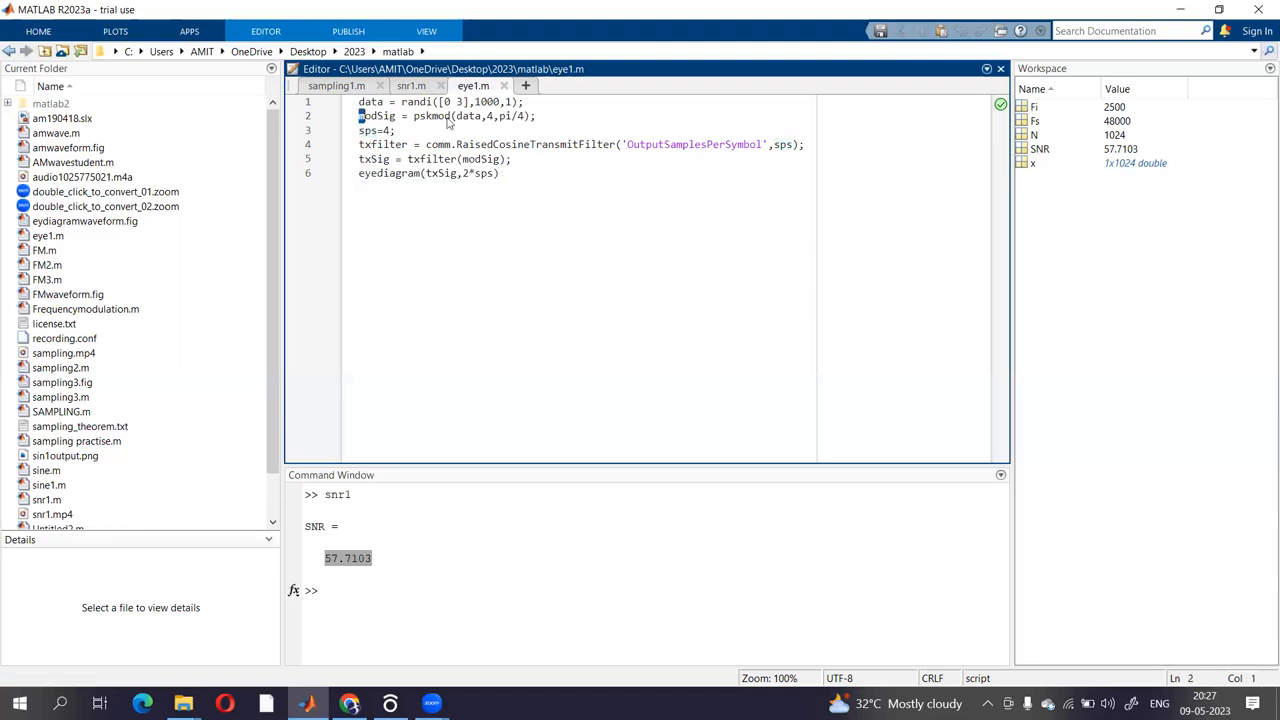
pyautogui.tripleClick(447, 116)
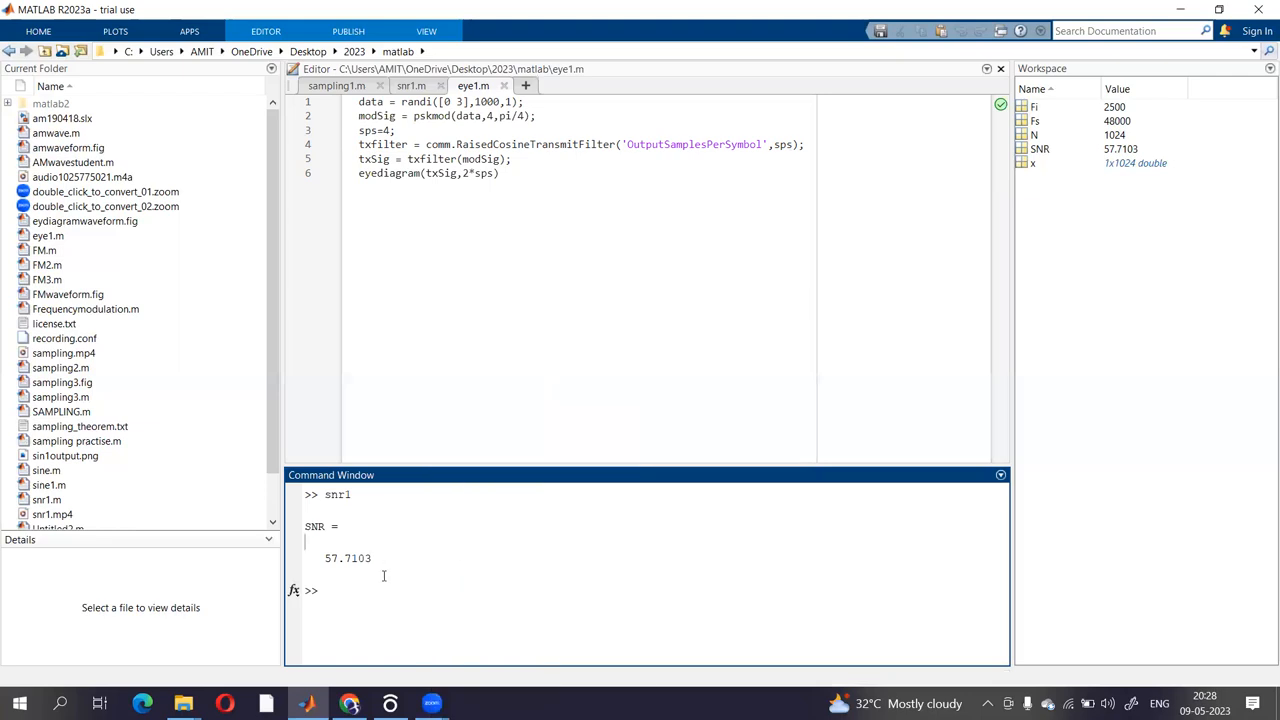
# Step: Clear the Command Window with clc and run eye1.m from the Editor
pyautogui.write('c')
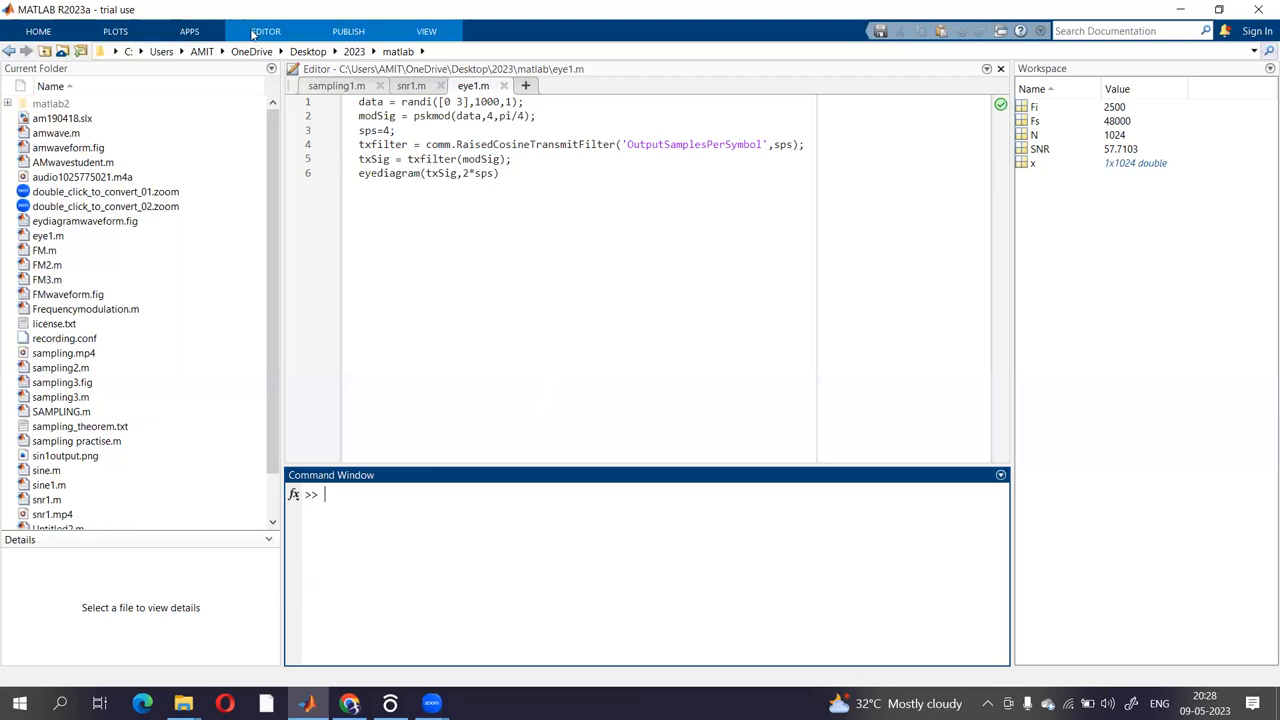
pyautogui.click(263, 31)
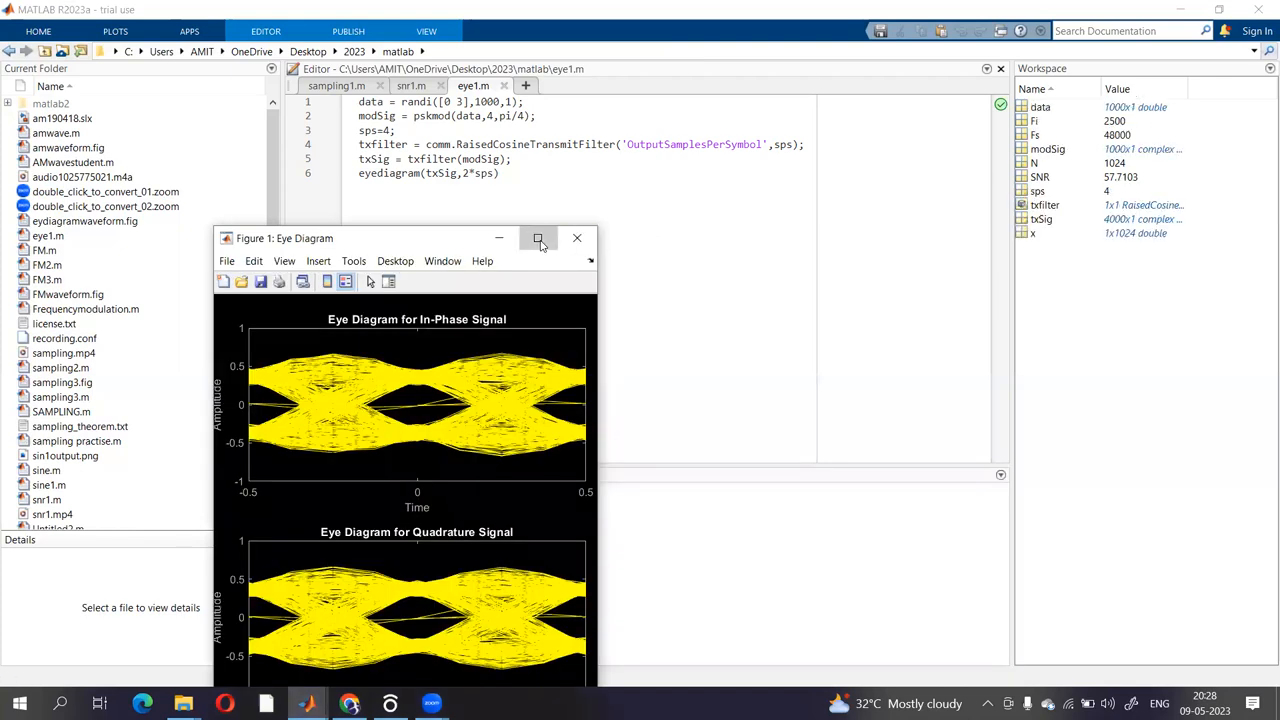
# Step: Maximize the Eye Diagram figure and place a data tip at X -0.125, Y -0.528469
pyautogui.click(539, 238)
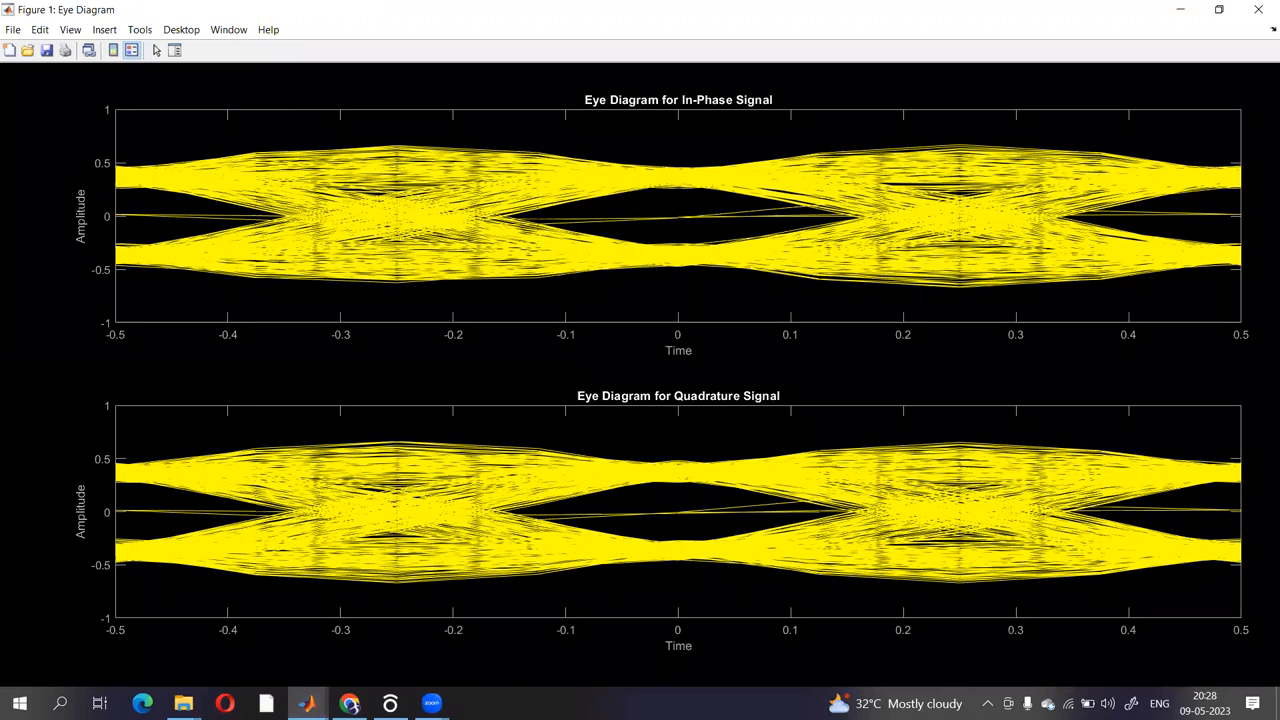
pyautogui.click(345, 698)
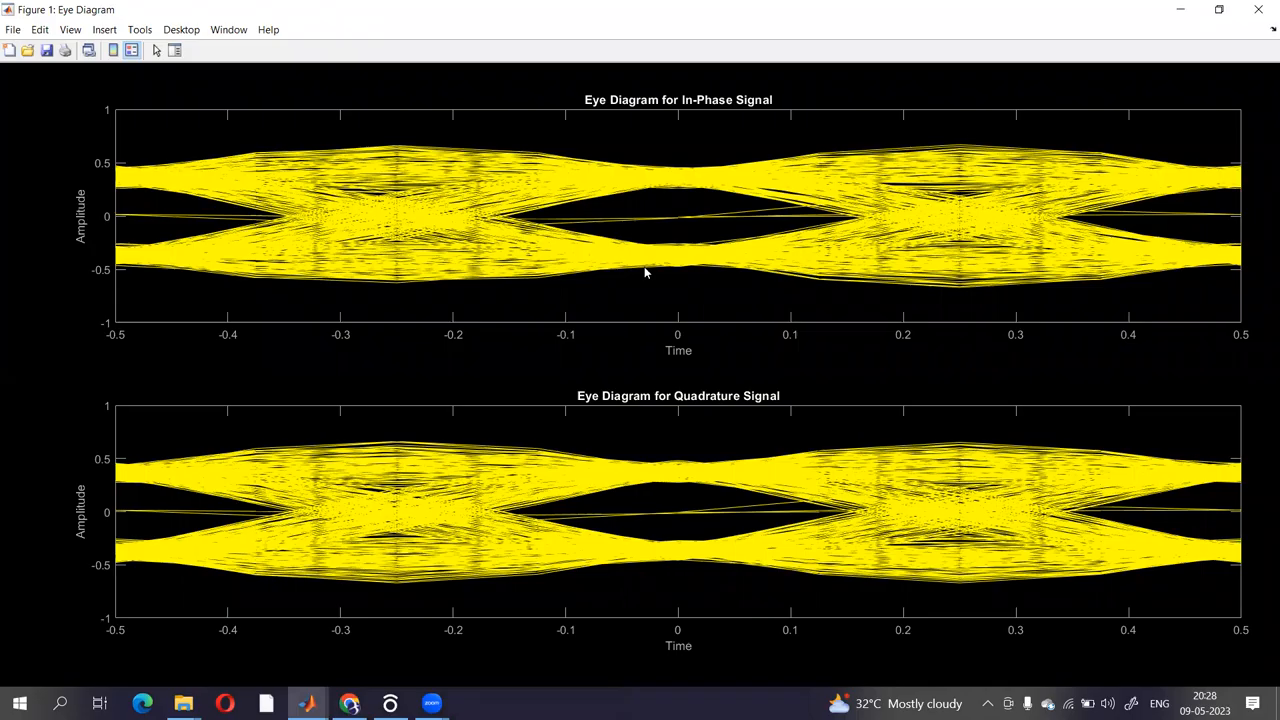
pyautogui.moveTo(437, 238)
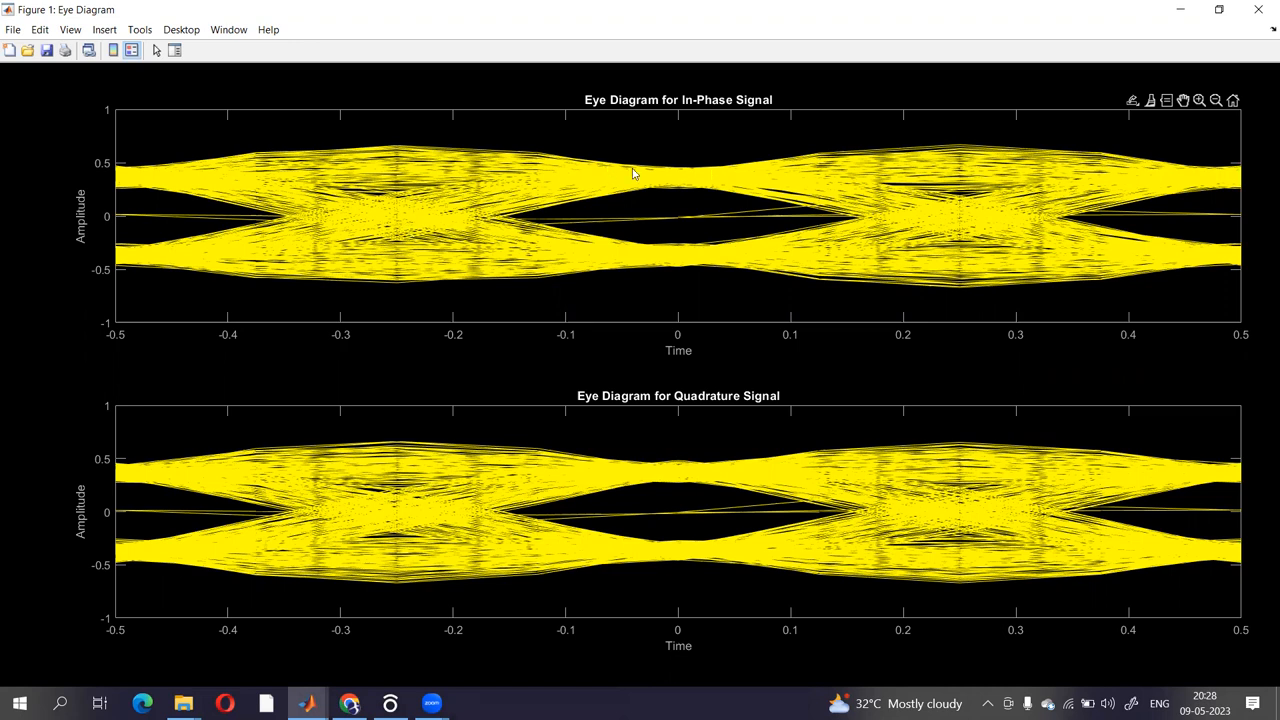
pyautogui.moveTo(678, 183)
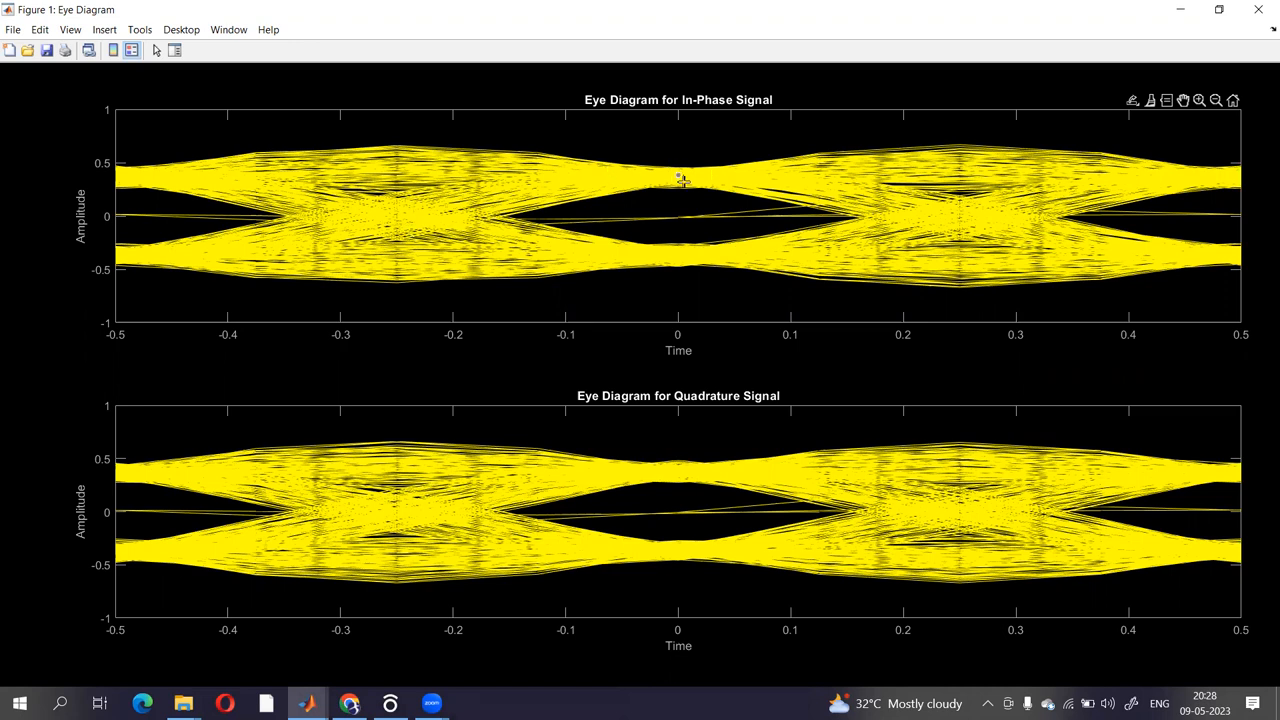
pyautogui.moveTo(688, 179)
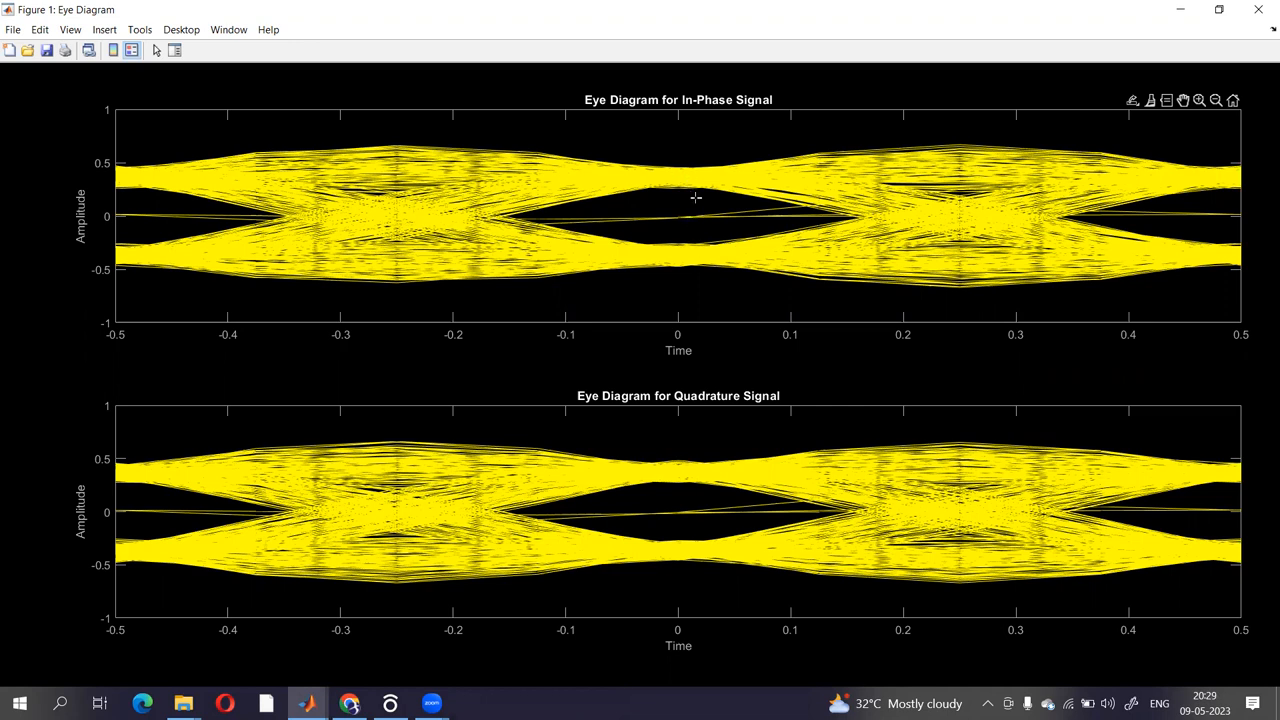
pyautogui.moveTo(681, 227)
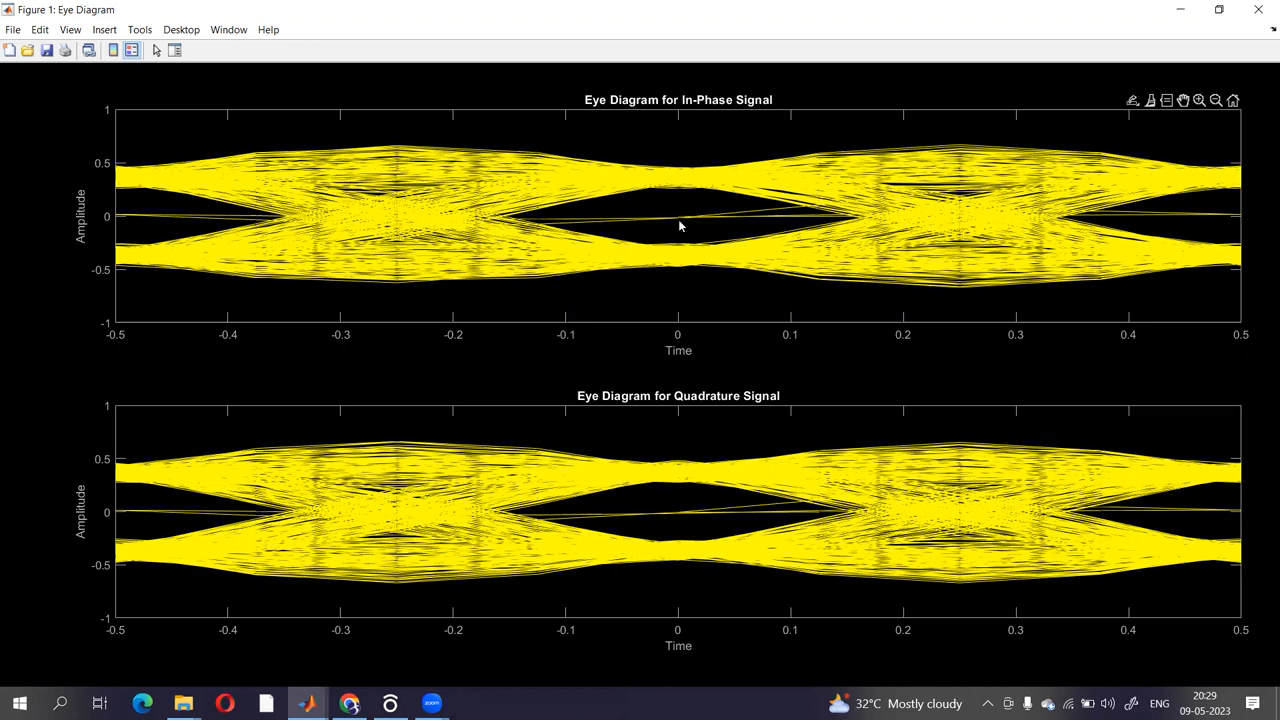
pyautogui.moveTo(538, 518)
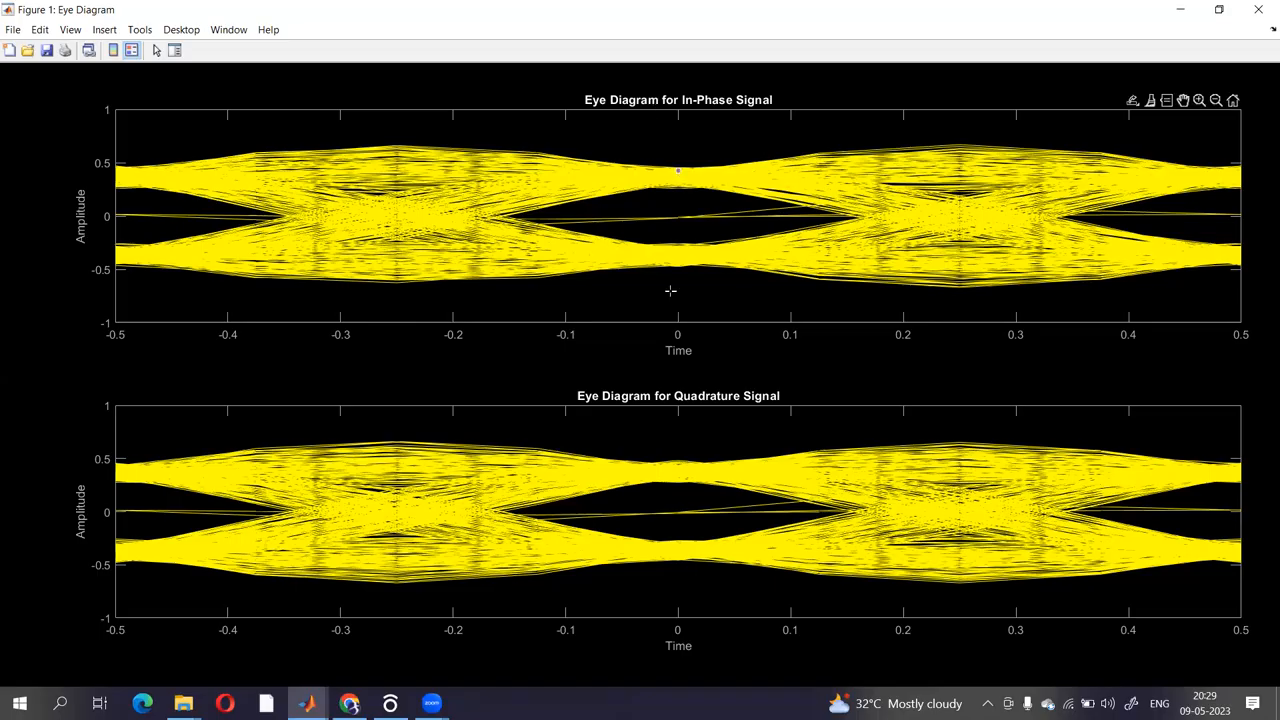
pyautogui.moveTo(565, 272)
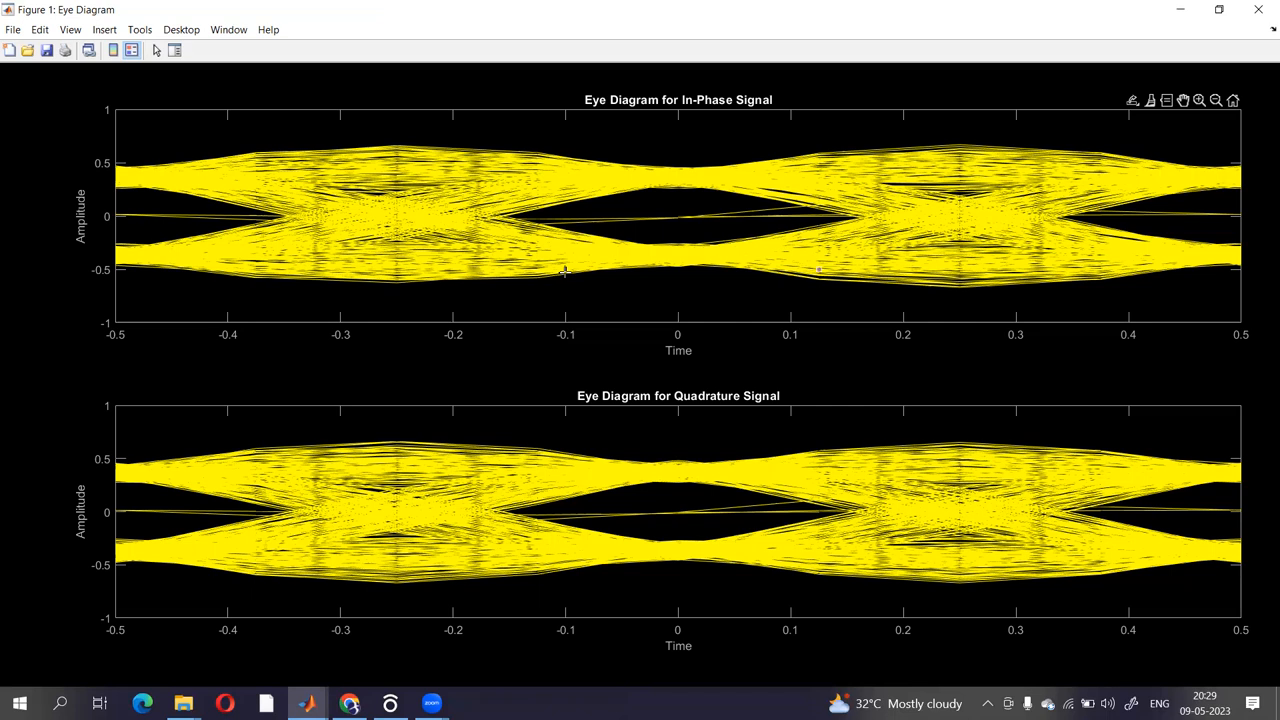
pyautogui.click(564, 275)
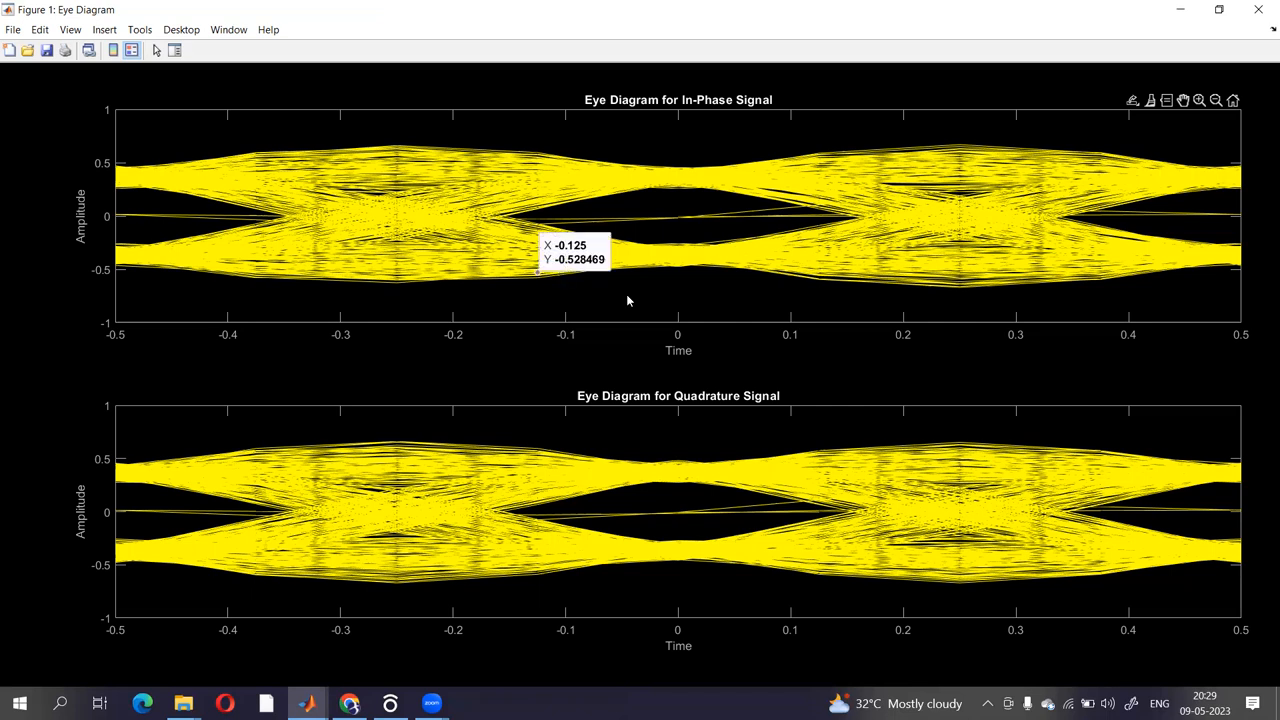